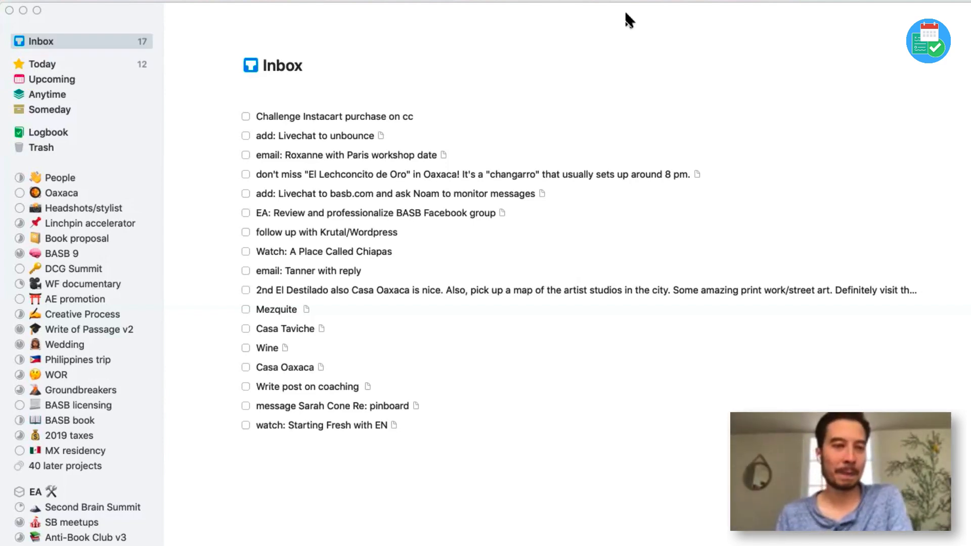
pyautogui.moveTo(159, 286)
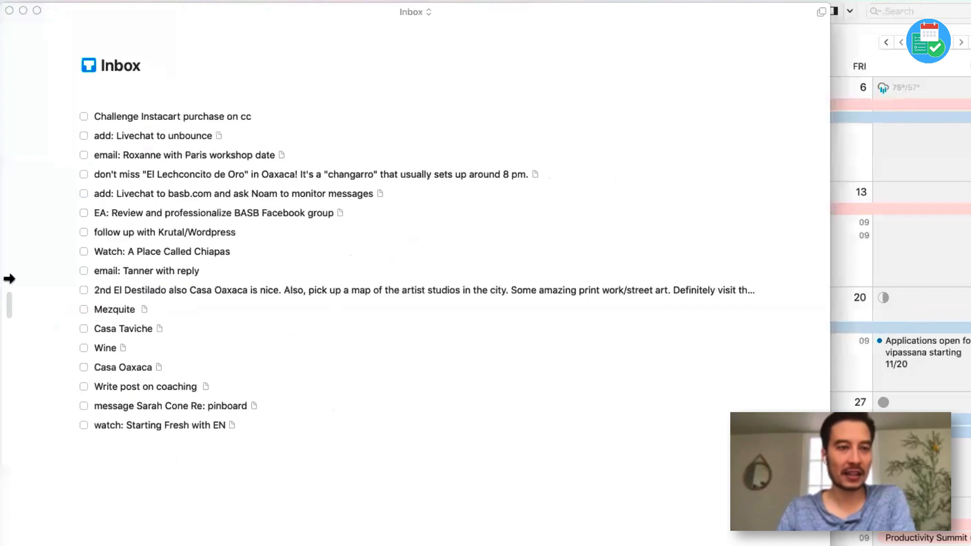
# Restore the full Things window and scroll the sidebar down and back up.
pyautogui.click(9, 265)
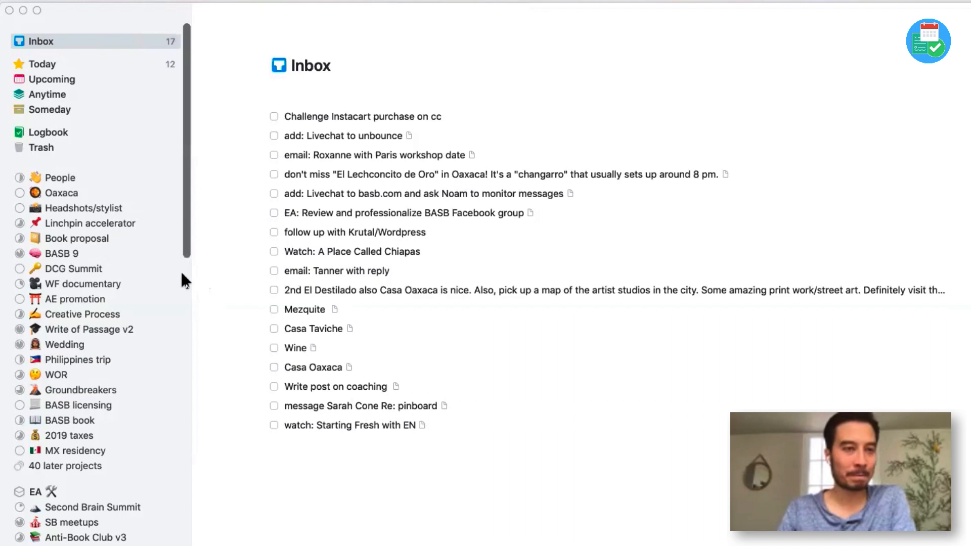
pyautogui.scroll(-3)
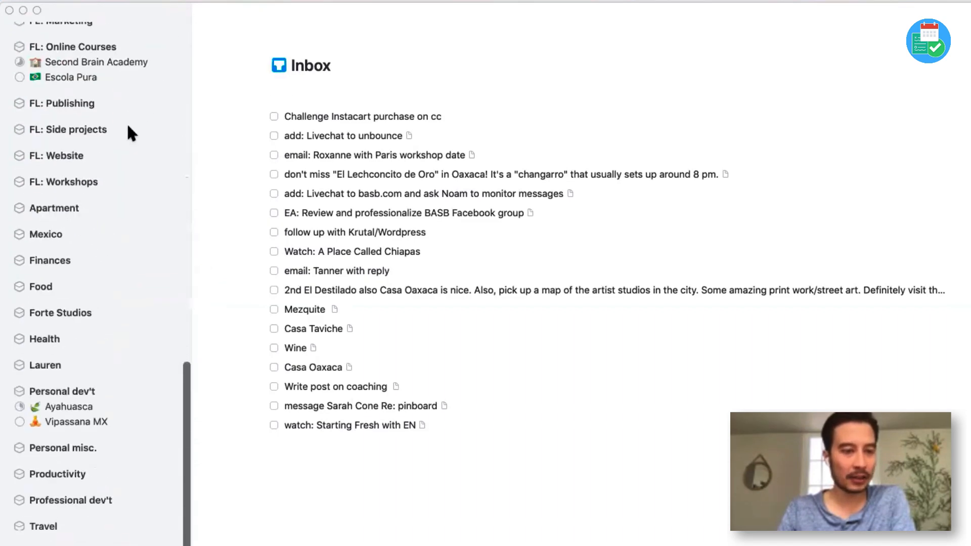
pyautogui.scroll(3)
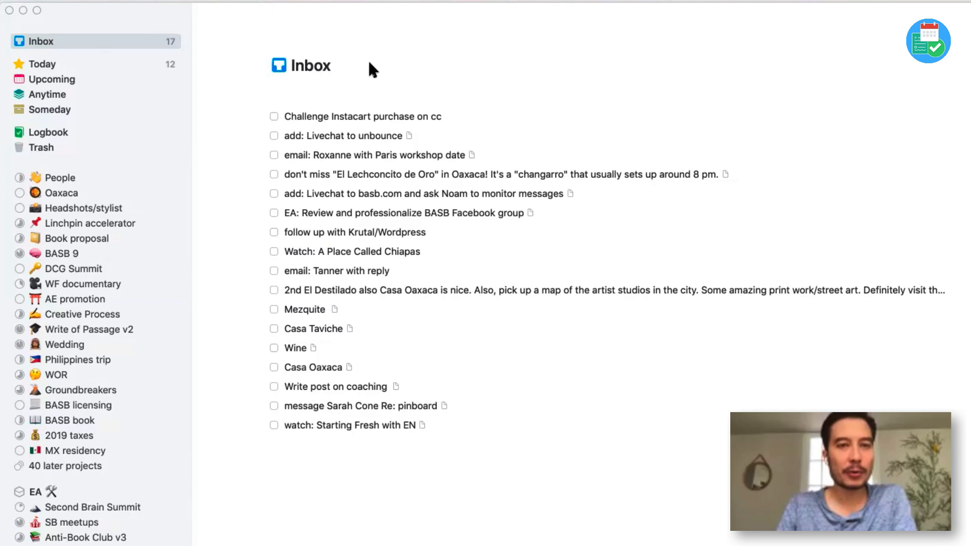
pyautogui.moveTo(593, 105)
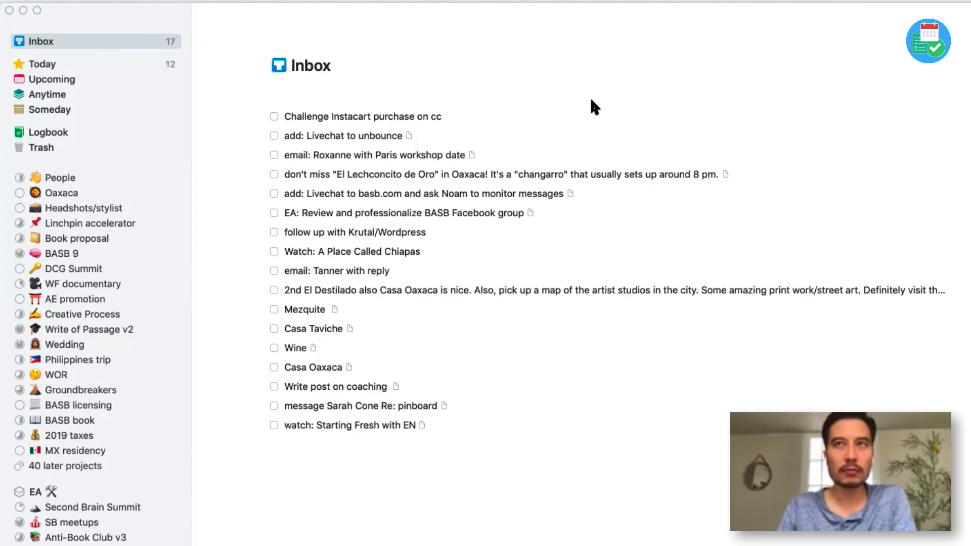
pyautogui.moveTo(387, 23)
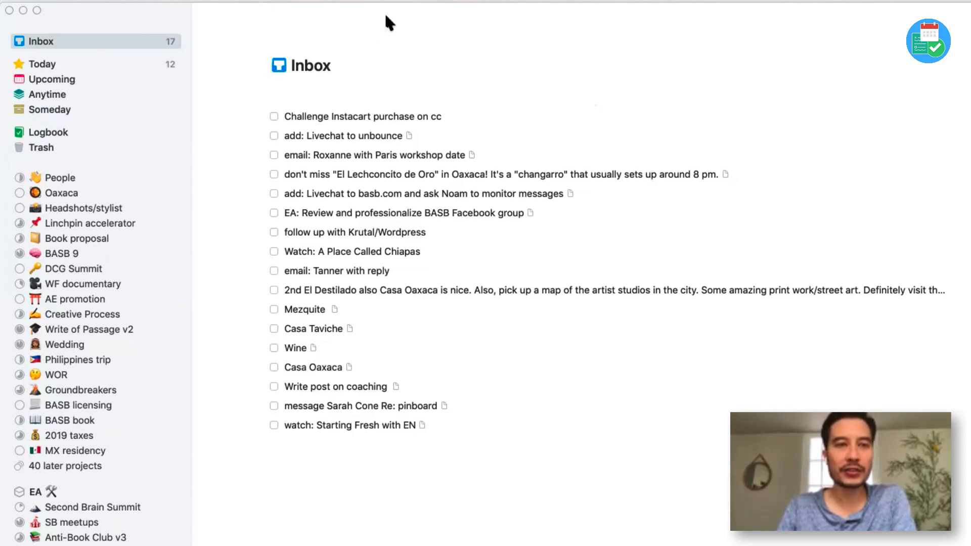
pyautogui.moveTo(380, 21)
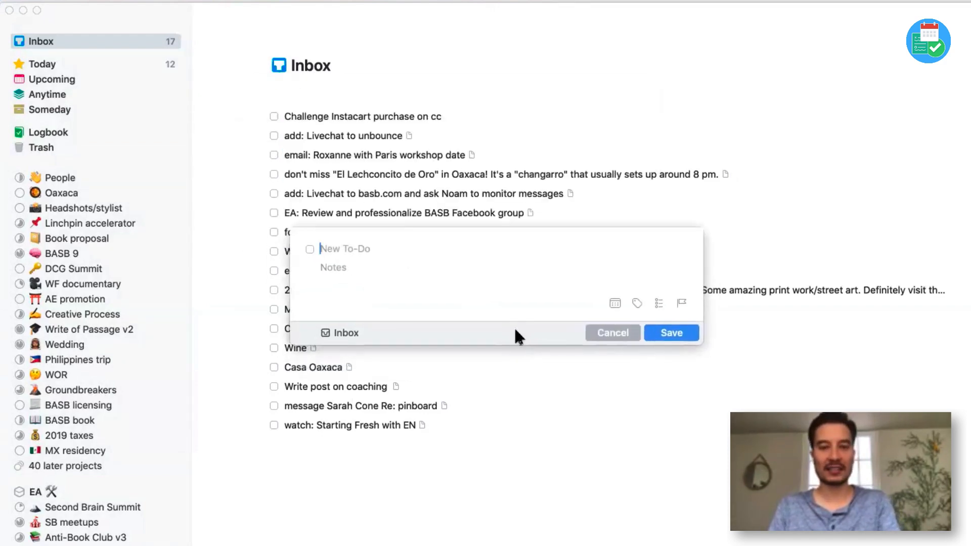
# Save the Inbox to-do 'send Francesco links to my website and social media'.
pyautogui.click(612, 333)
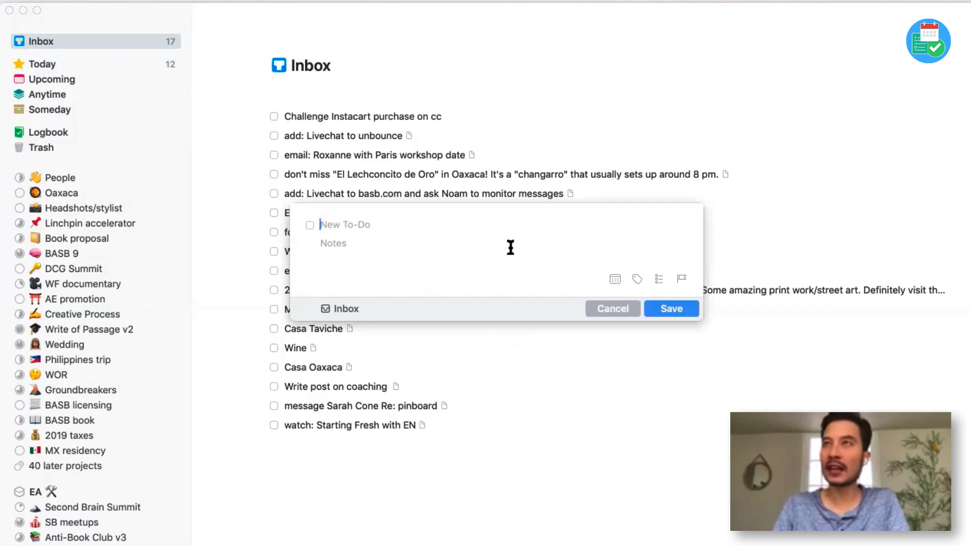
pyautogui.moveTo(494, 246)
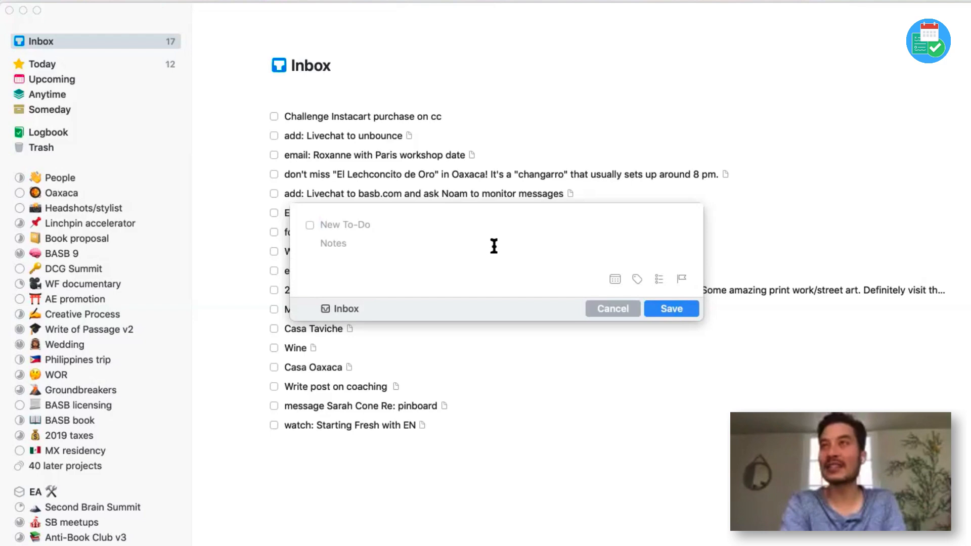
pyautogui.moveTo(454, 314)
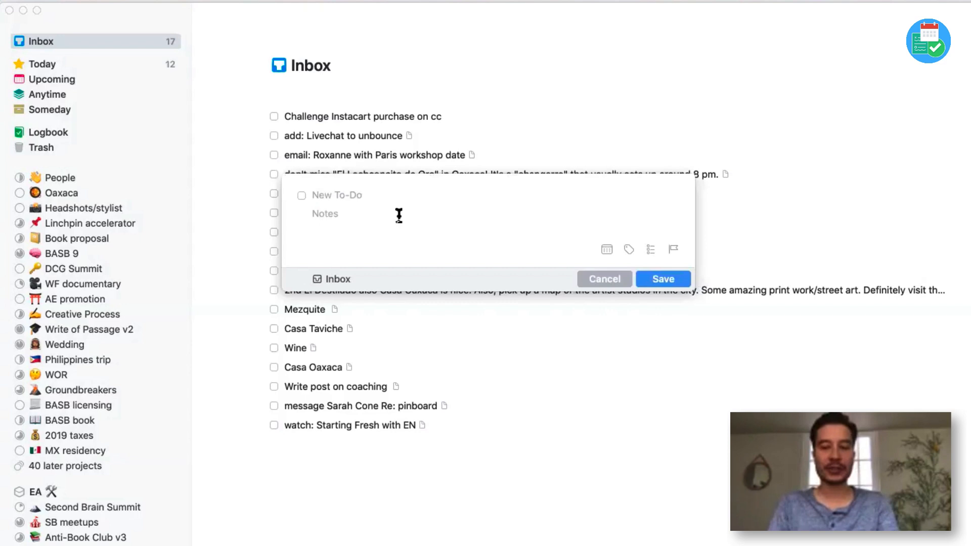
pyautogui.write('send Francesco links to my s')
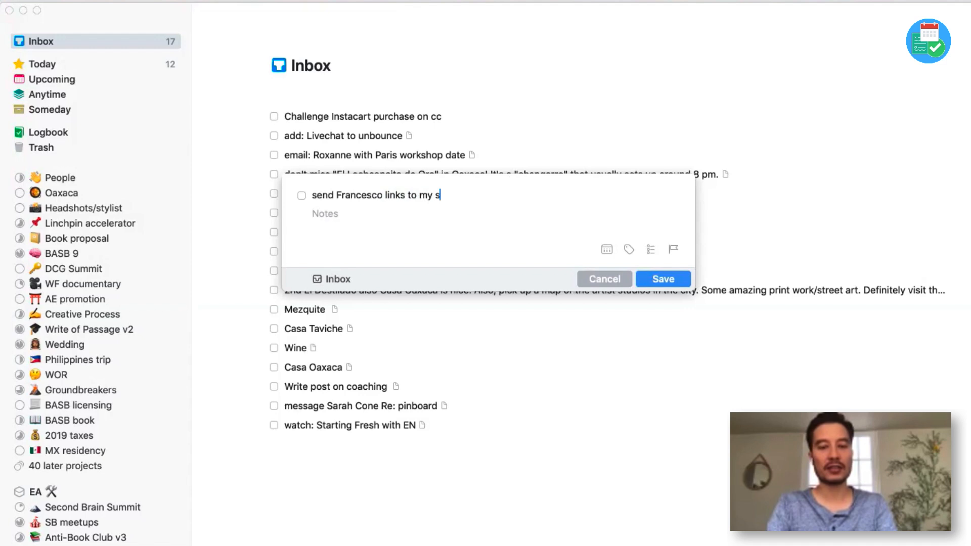
pyautogui.write('ebsite and')
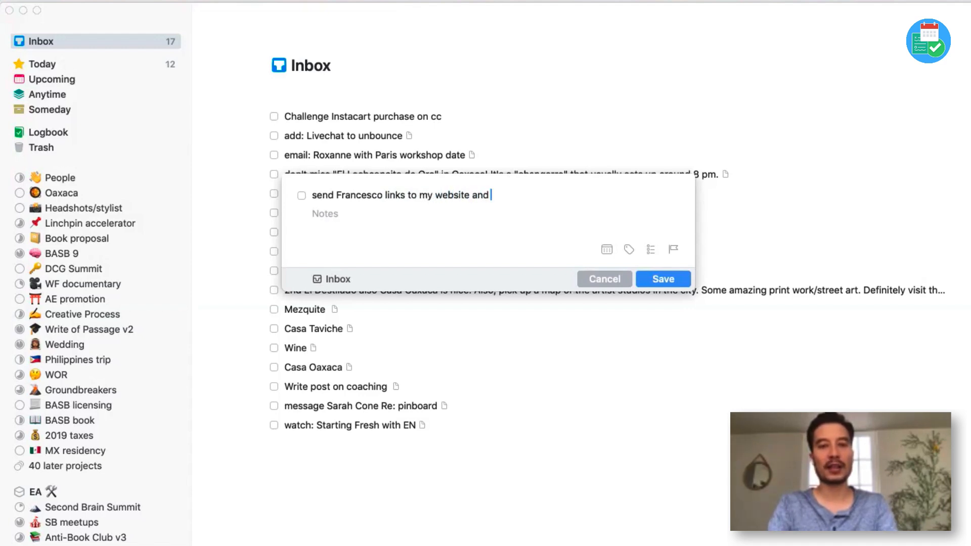
pyautogui.write('social media')
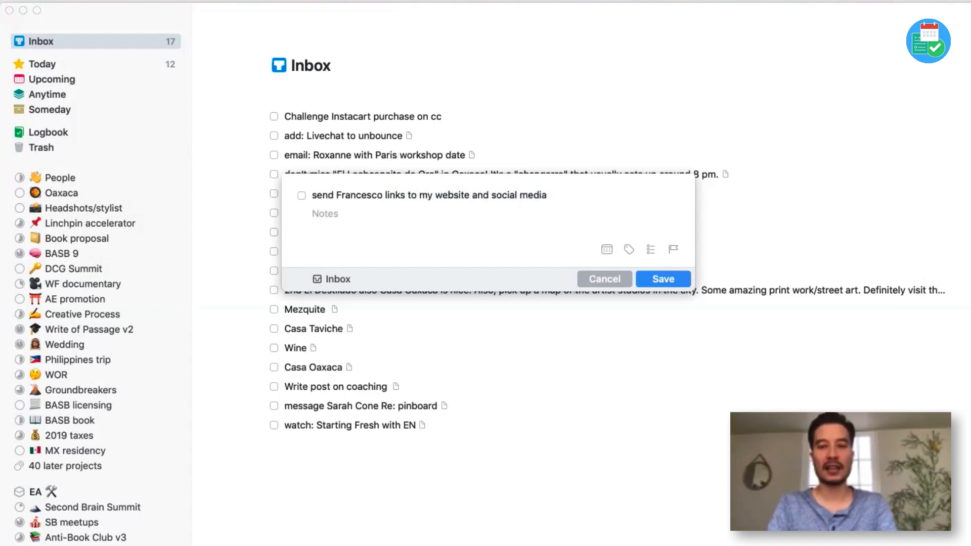
pyautogui.click(664, 278)
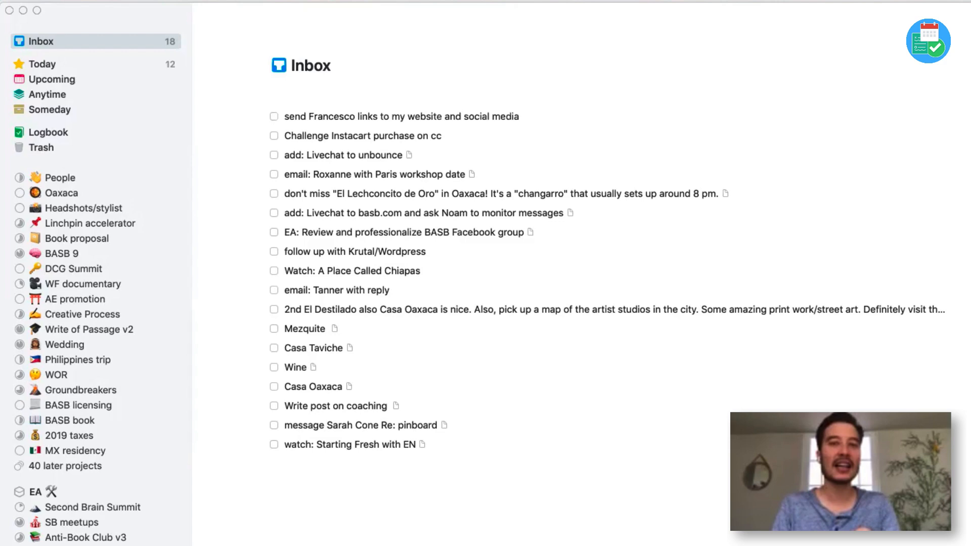
pyautogui.moveTo(351, 169)
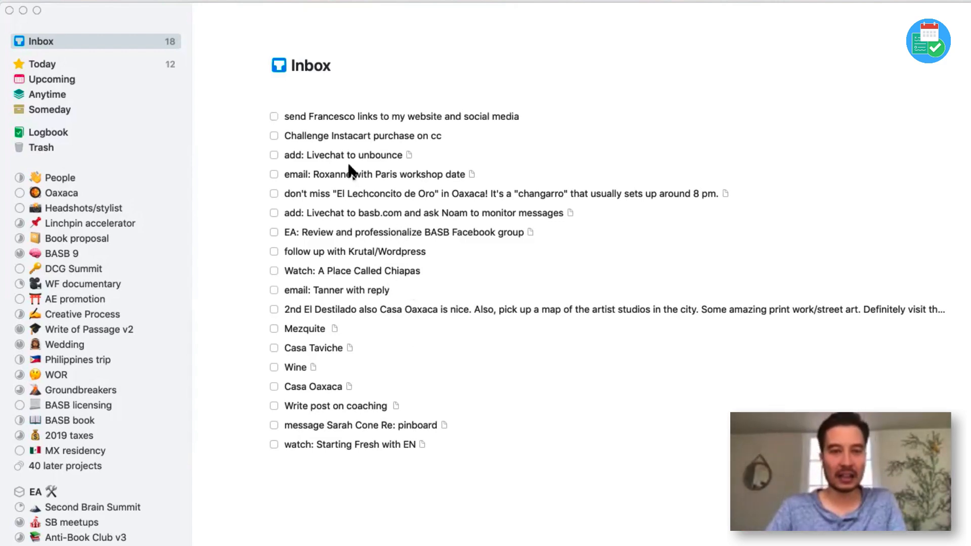
pyautogui.moveTo(345, 113)
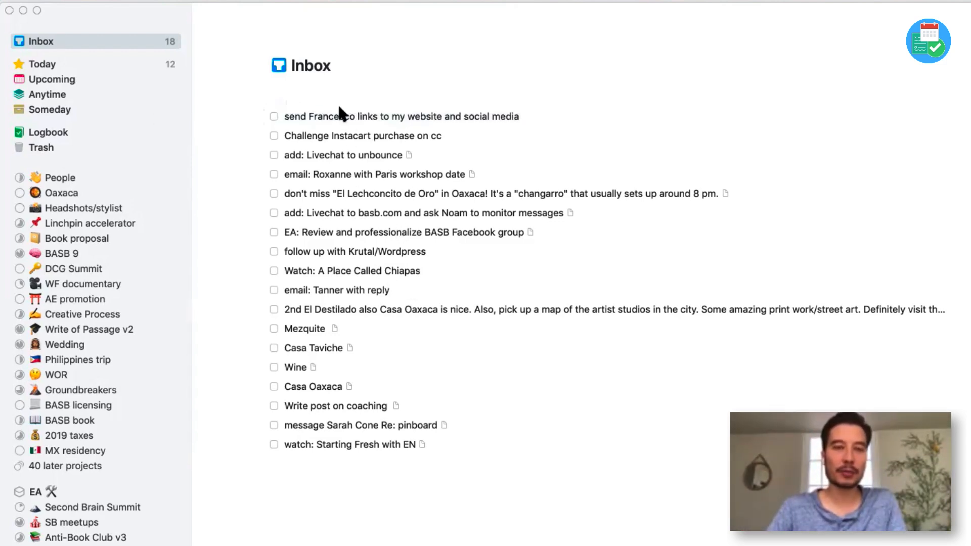
# Select the 'Challenge Instacart purchase on cc' to-do in the Inbox.
pyautogui.click(359, 136)
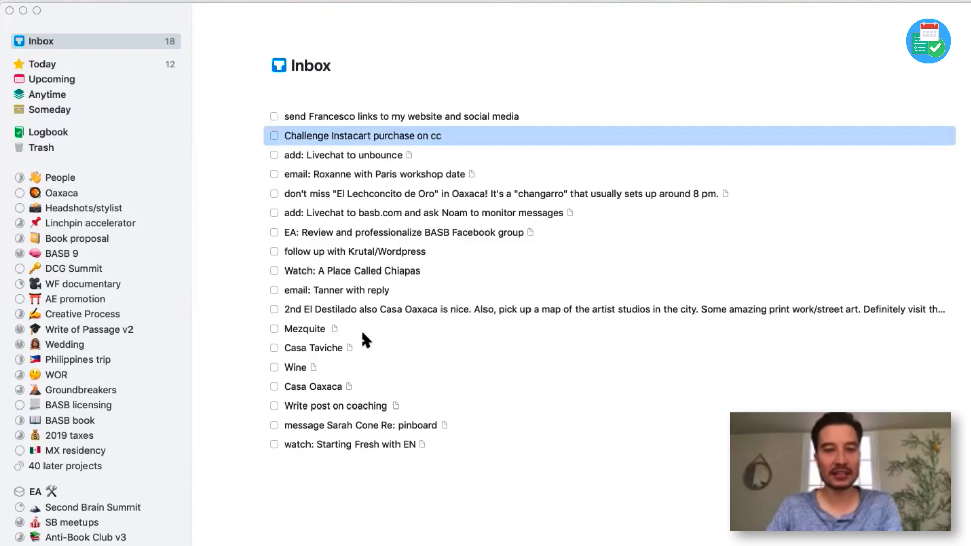
pyautogui.moveTo(328, 185)
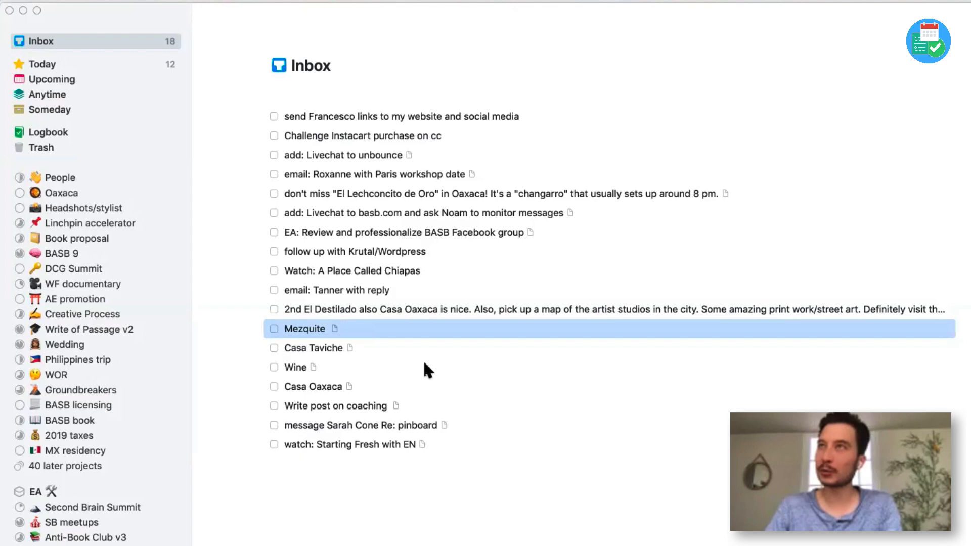
pyautogui.moveTo(401, 365)
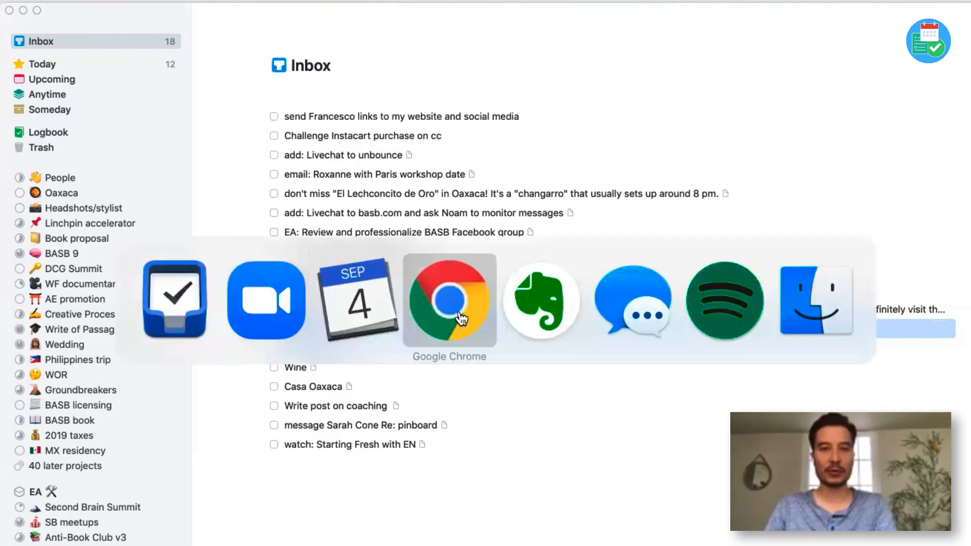
# Switch to Chrome's reddit page and cancel the drafted Things capture without saving.
pyautogui.click(449, 301)
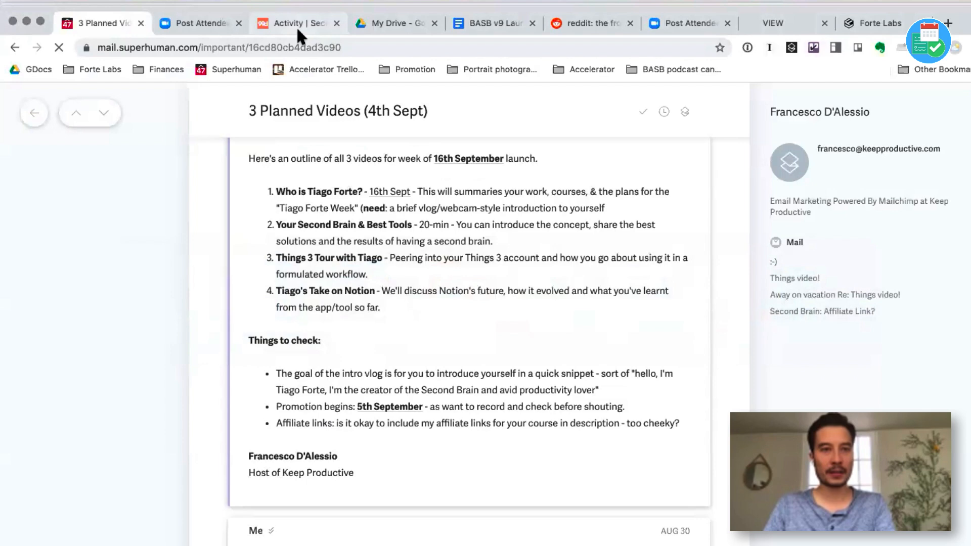
pyautogui.click(596, 24)
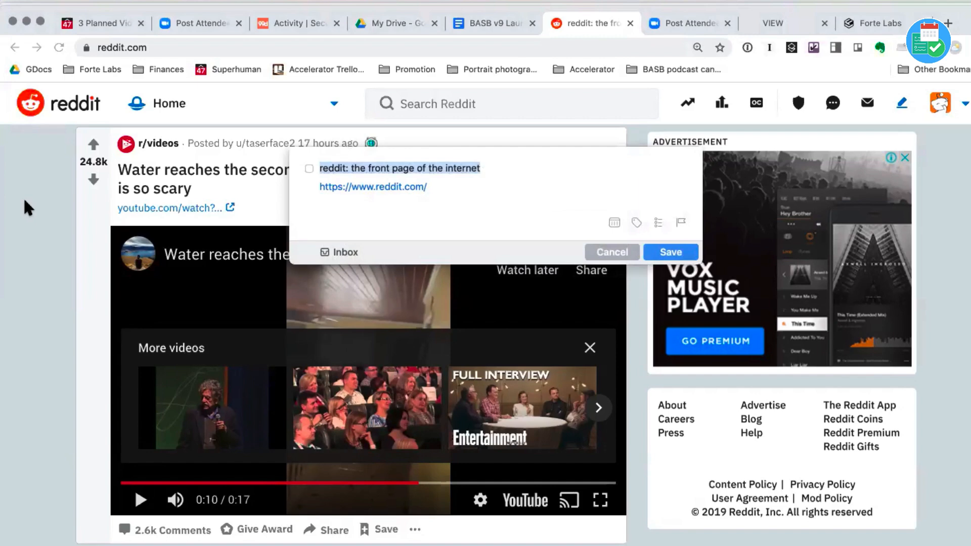
pyautogui.moveTo(413, 152)
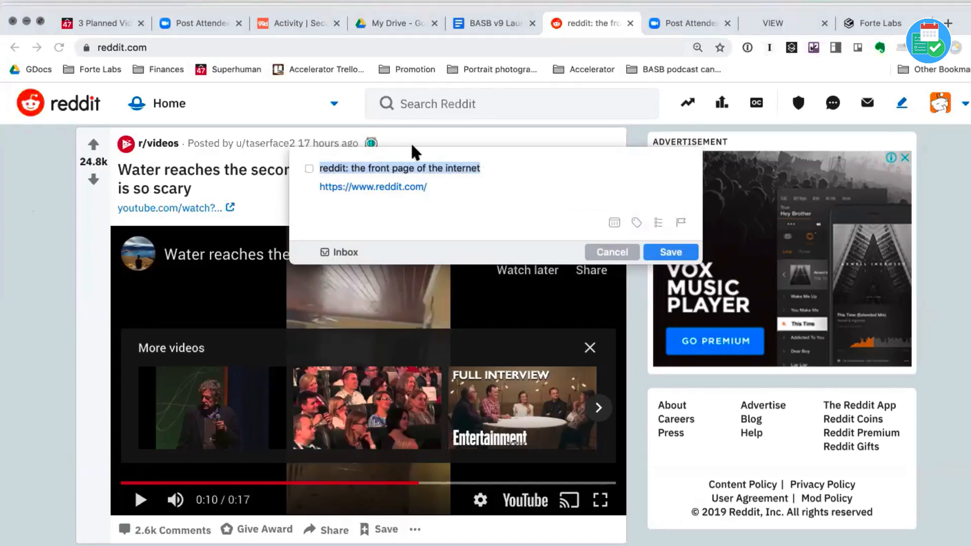
pyautogui.moveTo(120, 61)
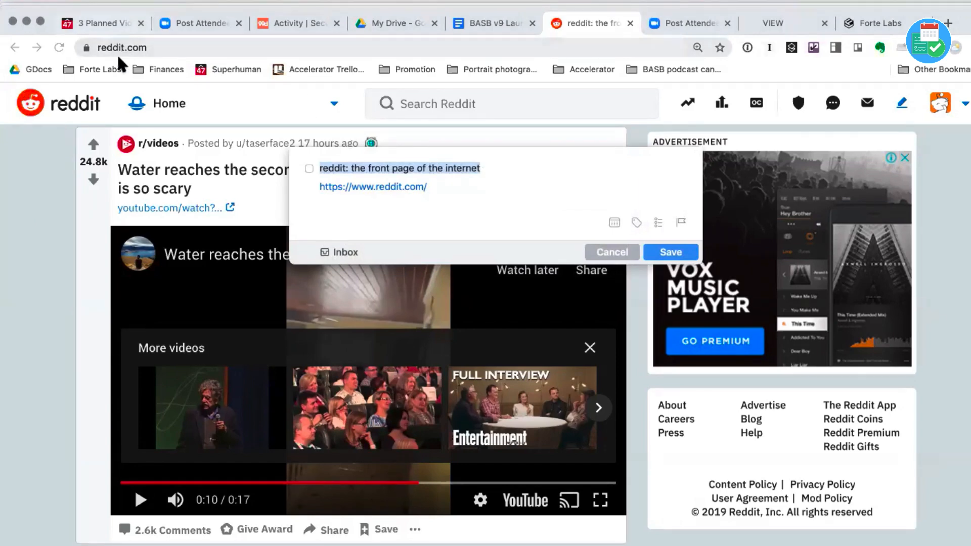
pyautogui.moveTo(298, 107)
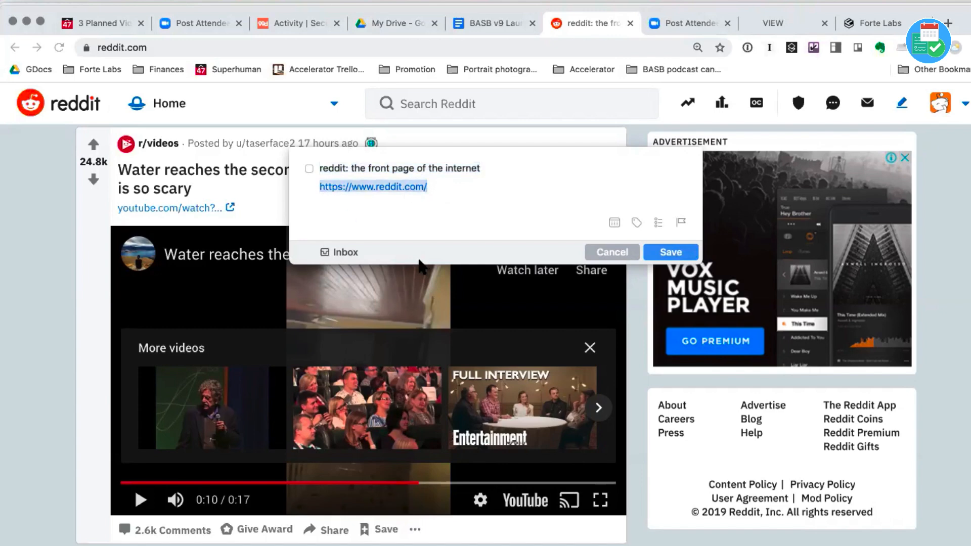
pyautogui.moveTo(407, 218)
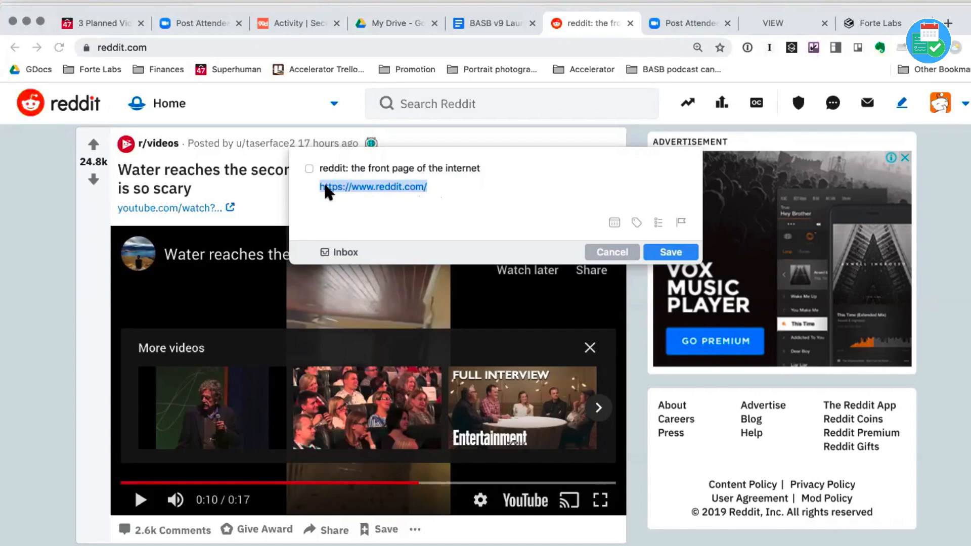
pyautogui.moveTo(446, 226)
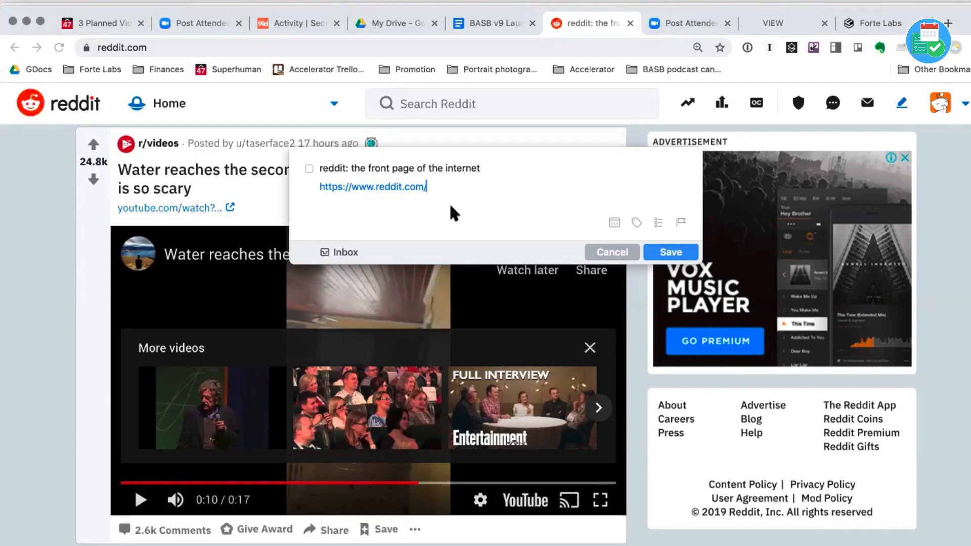
pyautogui.moveTo(537, 232)
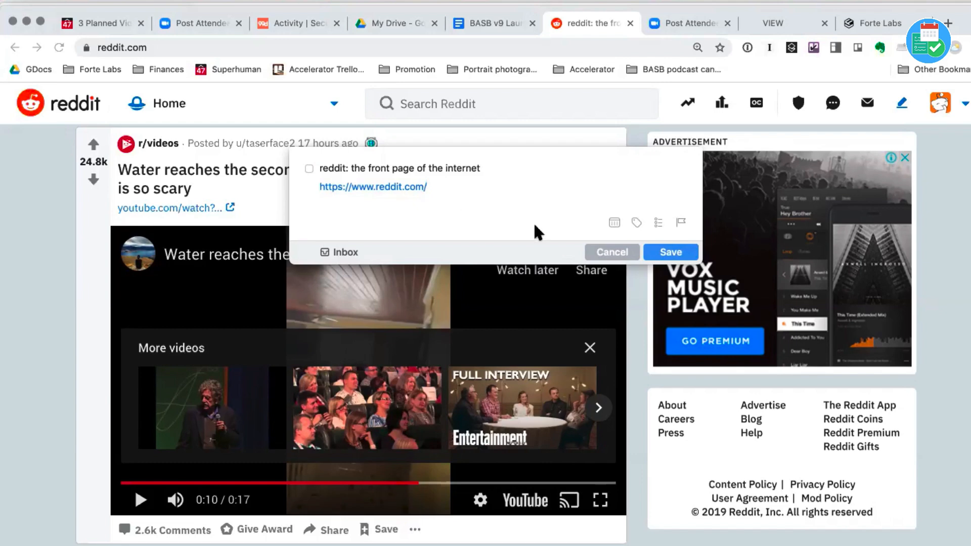
pyautogui.moveTo(405, 166)
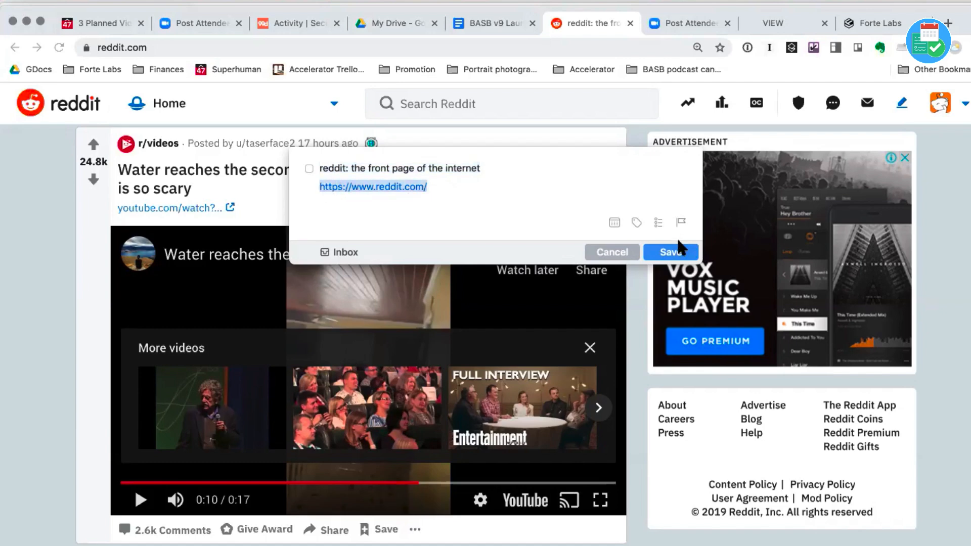
pyautogui.moveTo(611, 255)
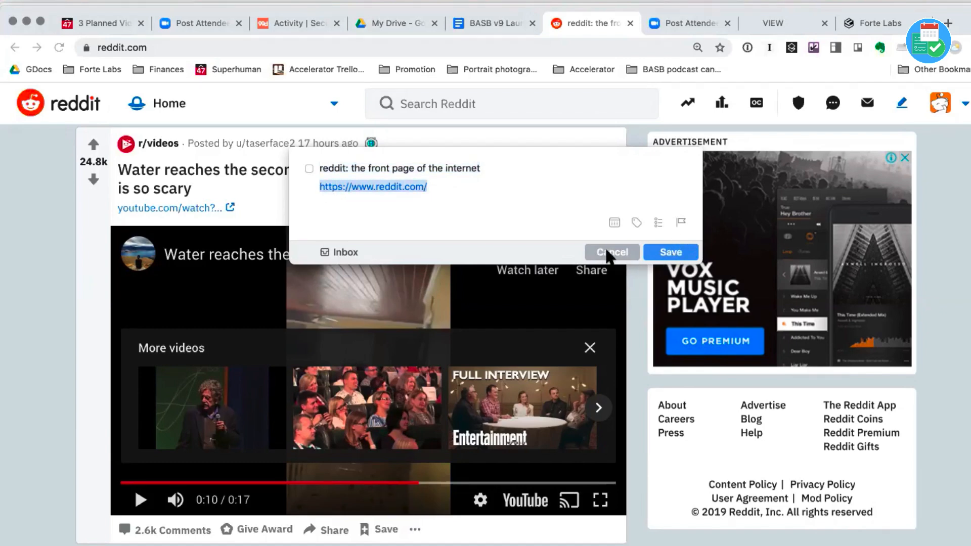
pyautogui.click(612, 253)
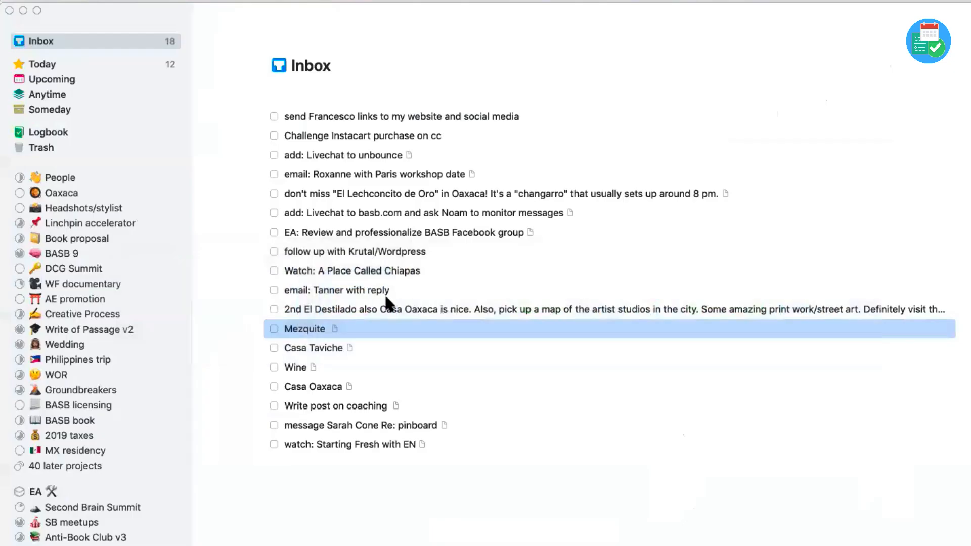
pyautogui.moveTo(125, 106)
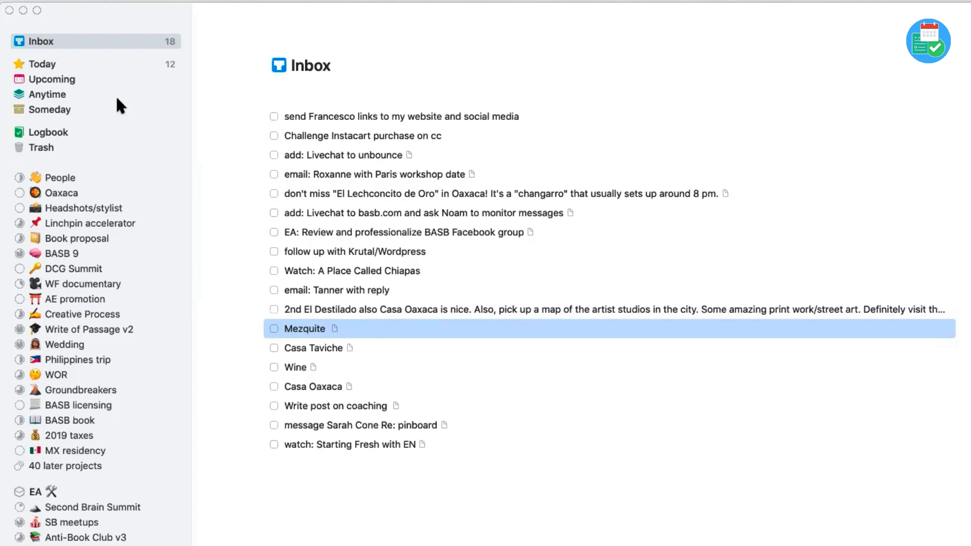
pyautogui.moveTo(95, 291)
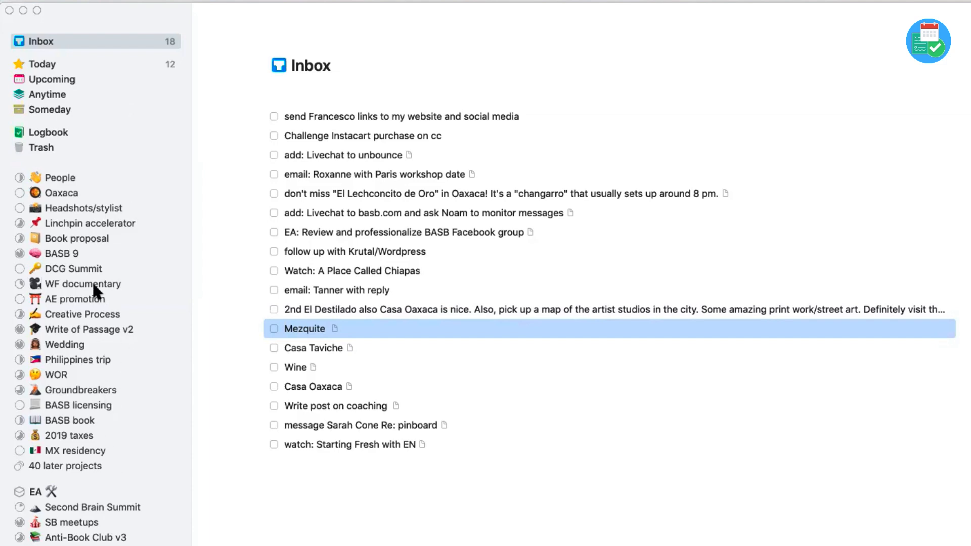
# Scroll the sidebar down to review the list of projects and areas.
pyautogui.scroll(-3)
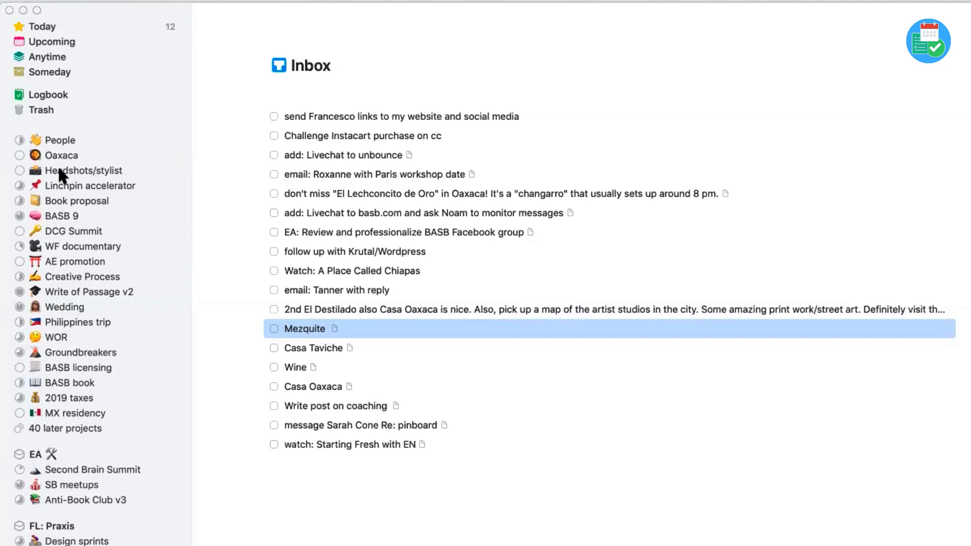
pyautogui.moveTo(76, 213)
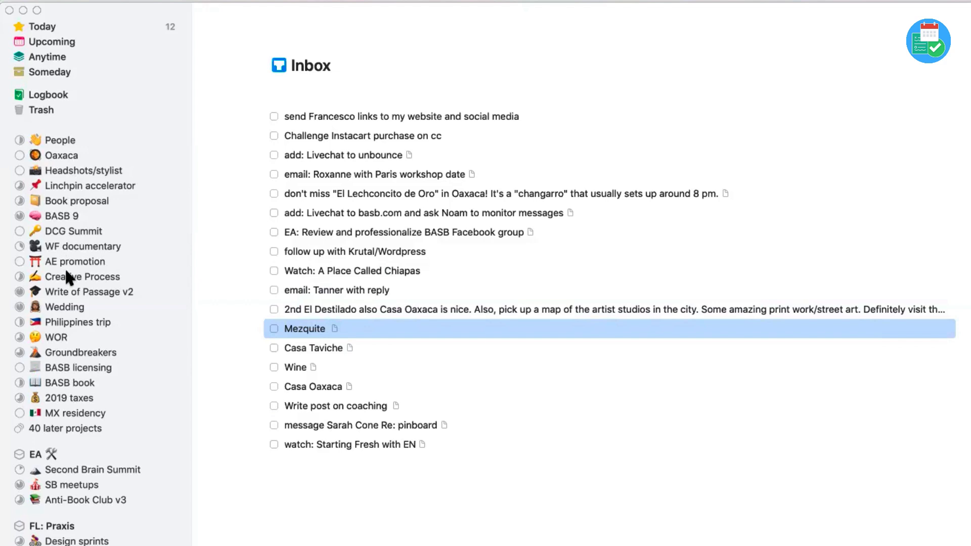
pyautogui.moveTo(50, 273)
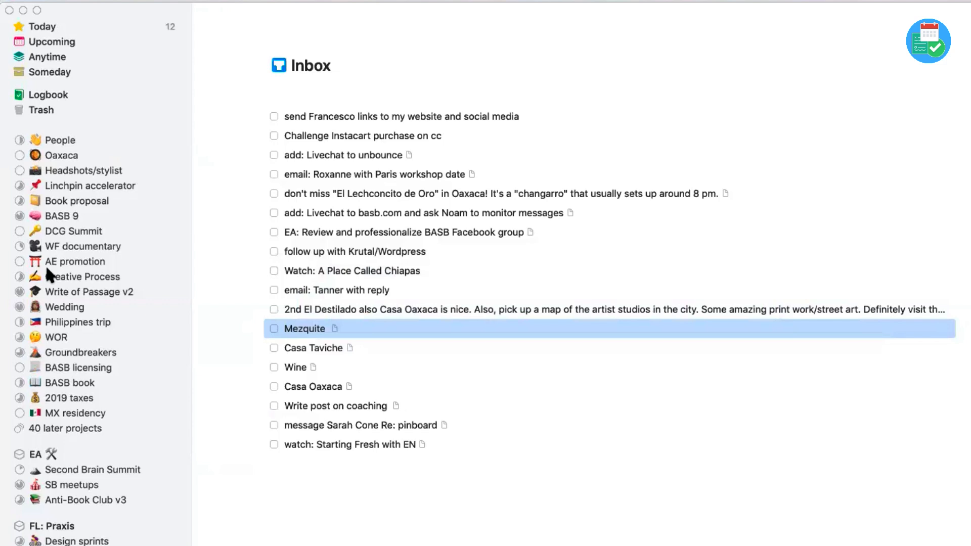
pyautogui.moveTo(78, 382)
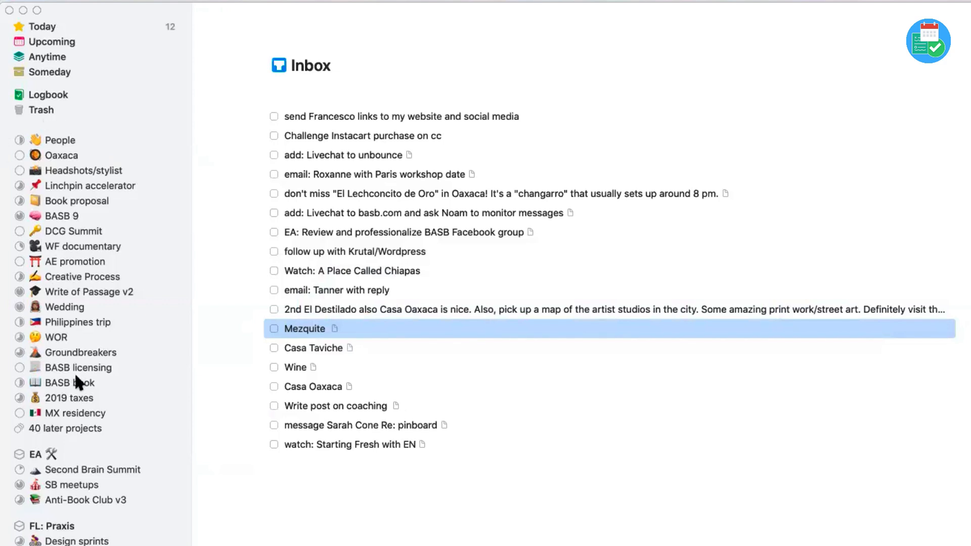
pyautogui.moveTo(149, 468)
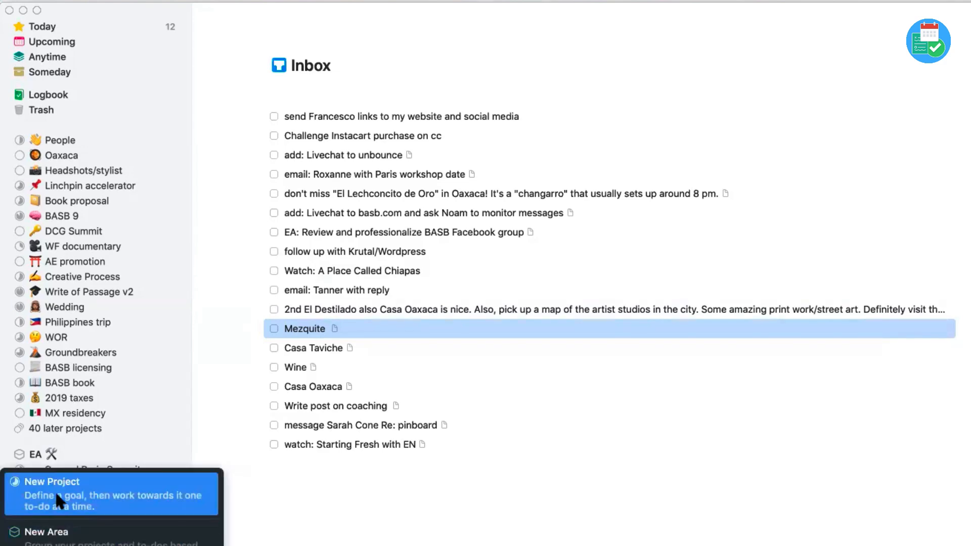
# Create an empty project titled 'Video with Francesco'.
pyautogui.click(51, 482)
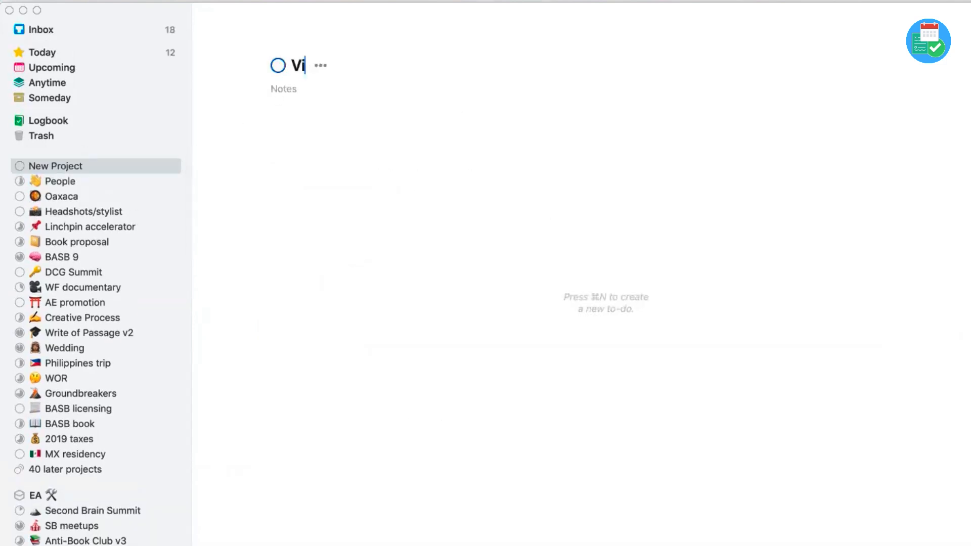
pyautogui.write('deo with Franc')
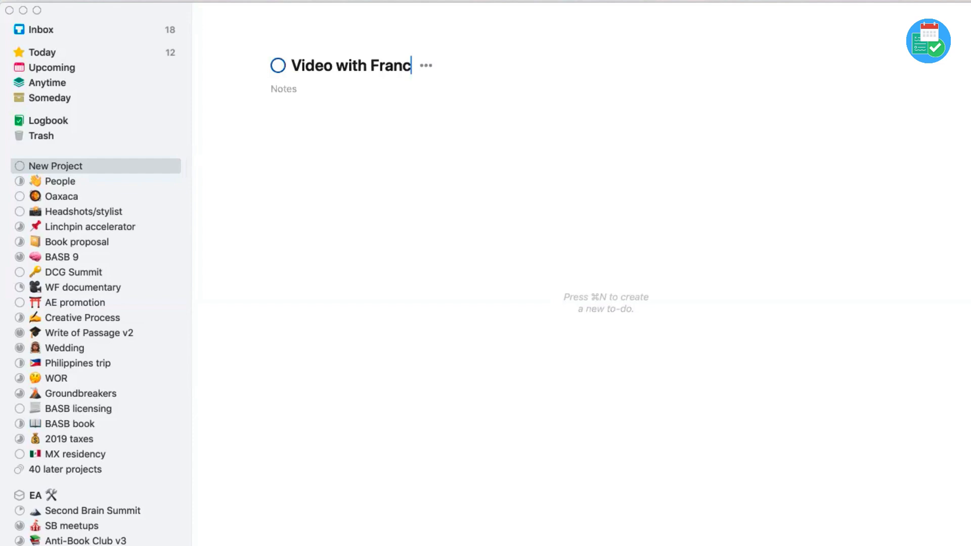
pyautogui.write('esco')
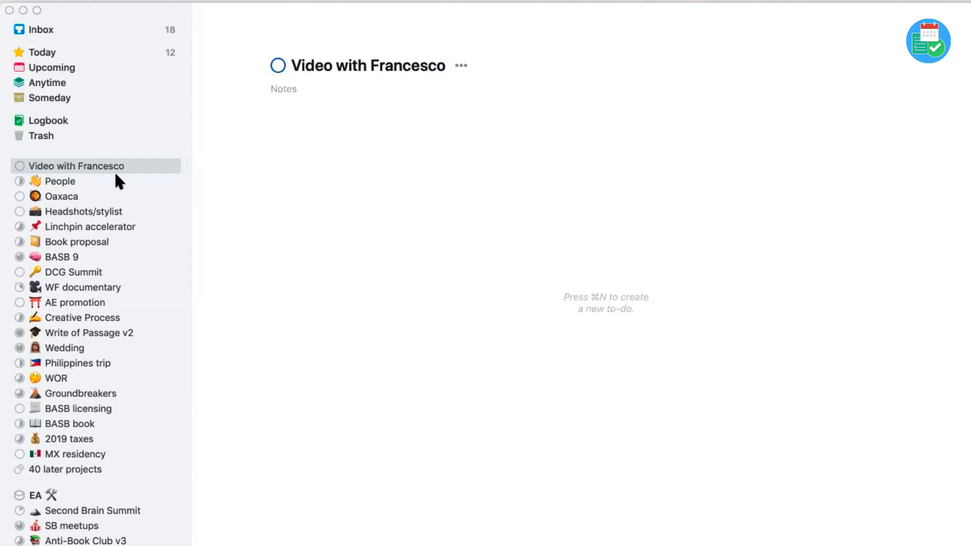
pyautogui.moveTo(399, 267)
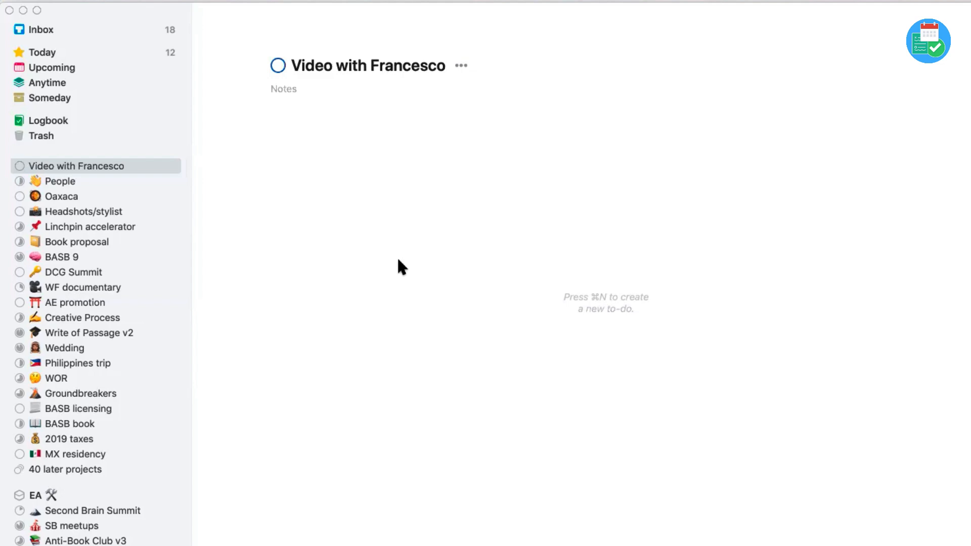
pyautogui.moveTo(117, 324)
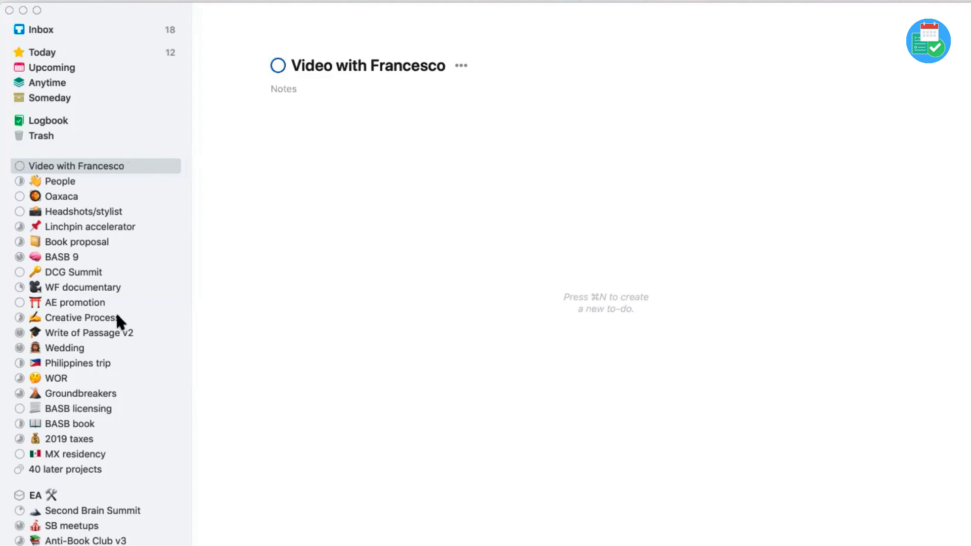
# Expand the FL: Content area to see its projects, then fold it back up.
pyautogui.scroll(-3)
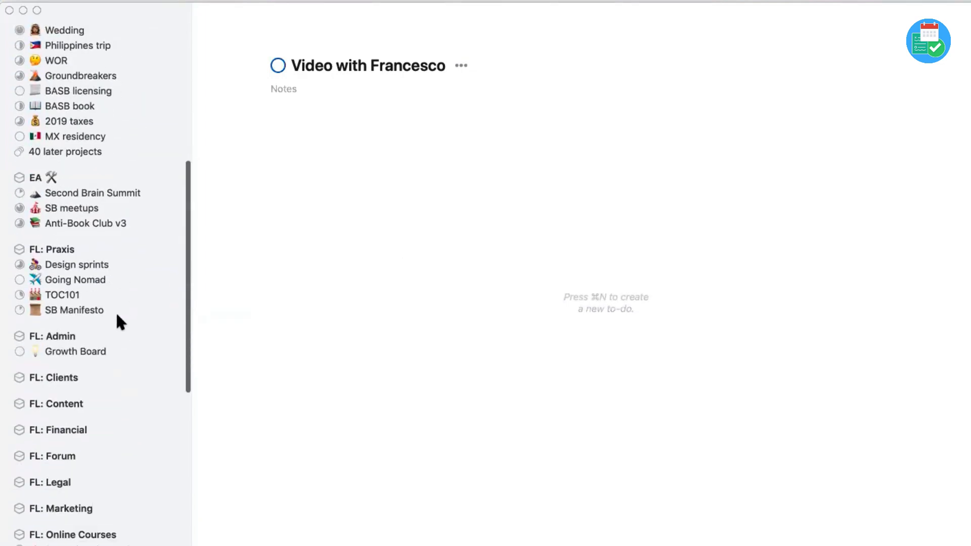
pyautogui.moveTo(62, 107)
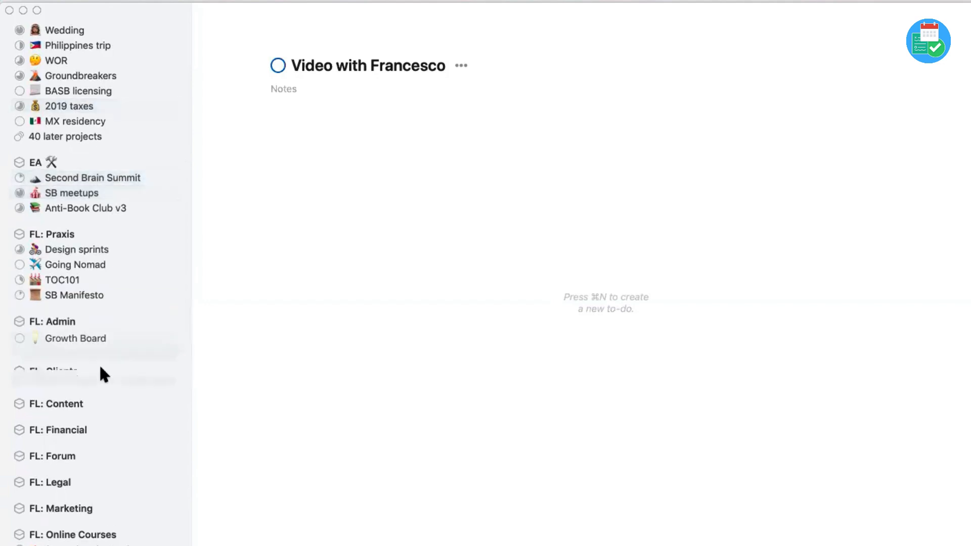
pyautogui.click(54, 389)
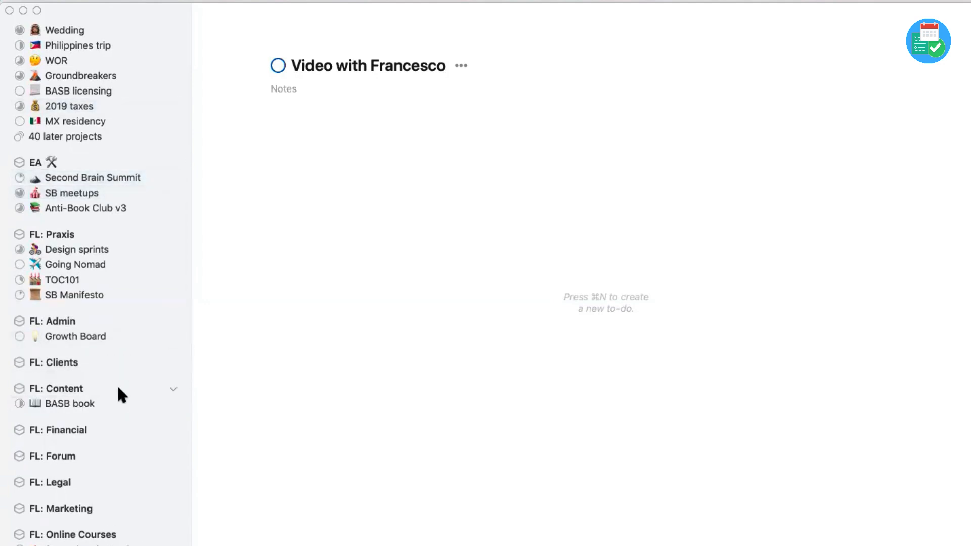
pyautogui.click(174, 389)
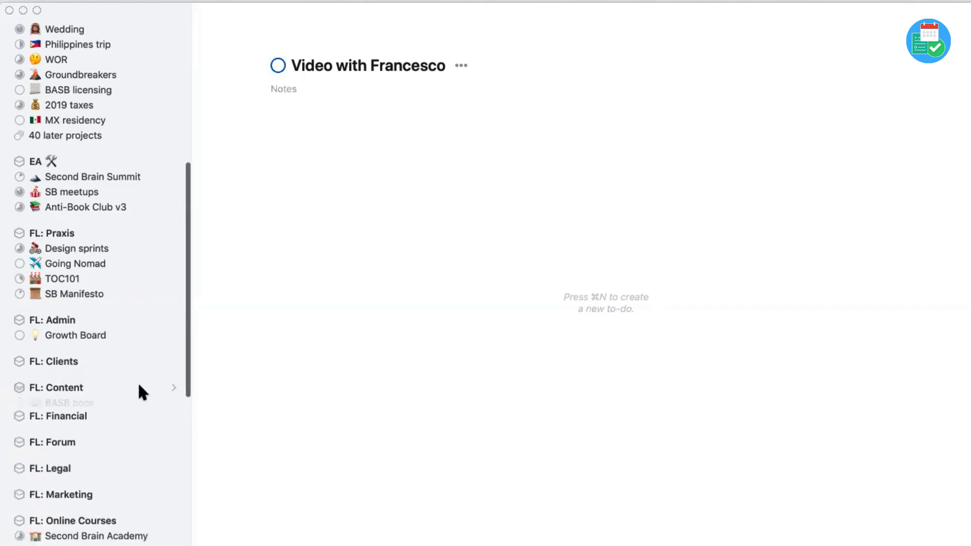
# Scroll down through the sidebar's remaining areas and projects.
pyautogui.scroll(-3)
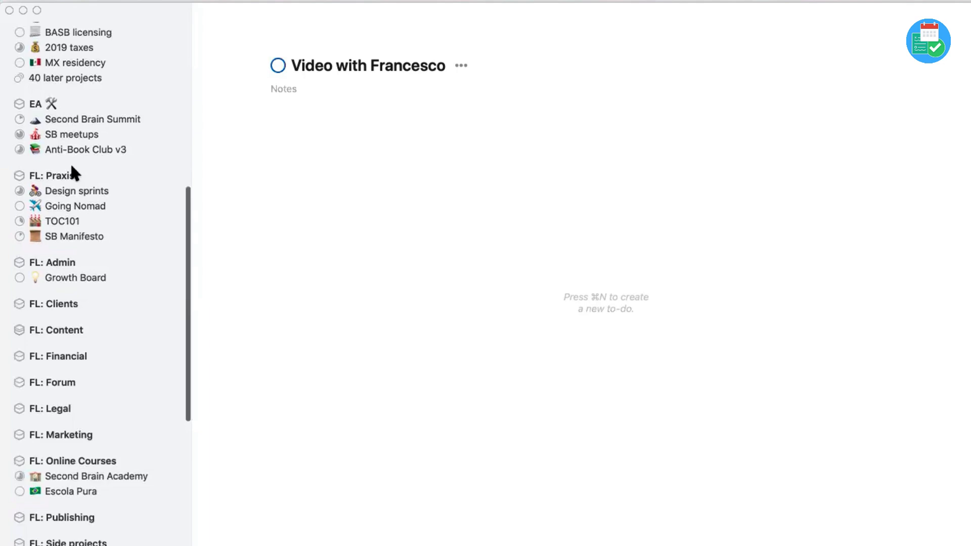
pyautogui.scroll(-3)
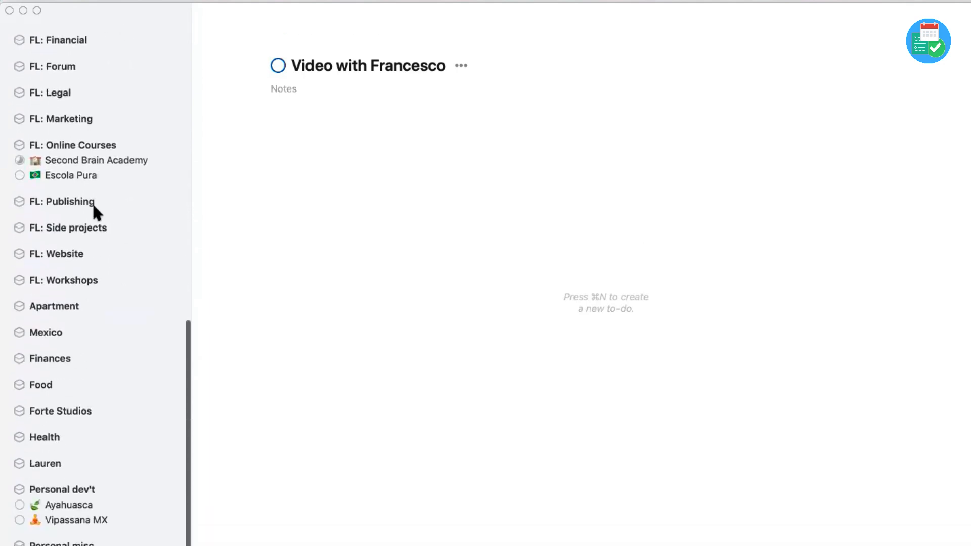
pyautogui.scroll(-3)
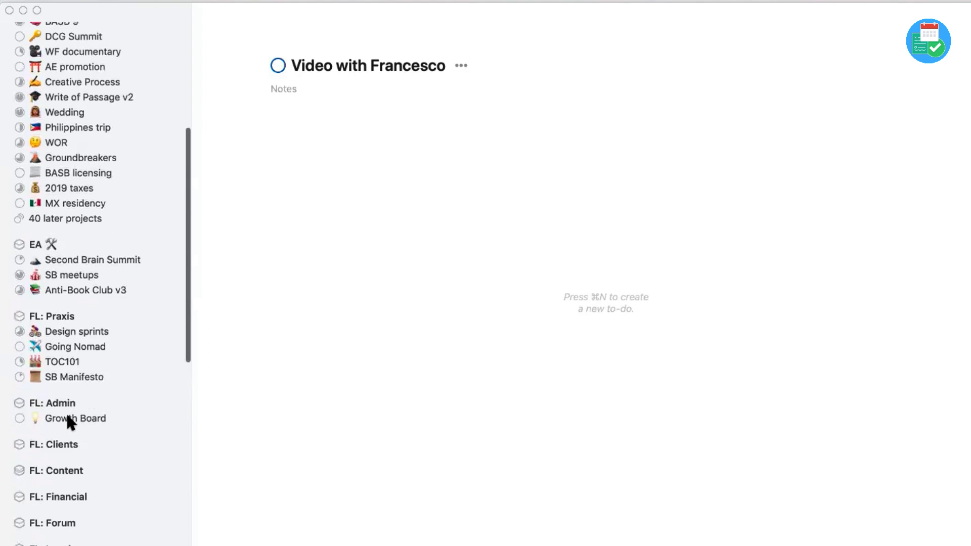
pyautogui.scroll(-3)
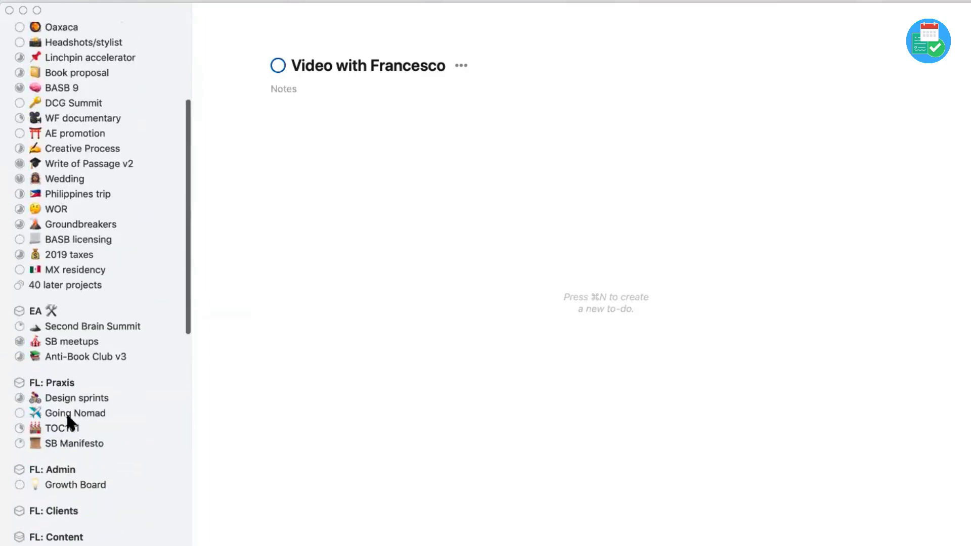
pyautogui.scroll(-3)
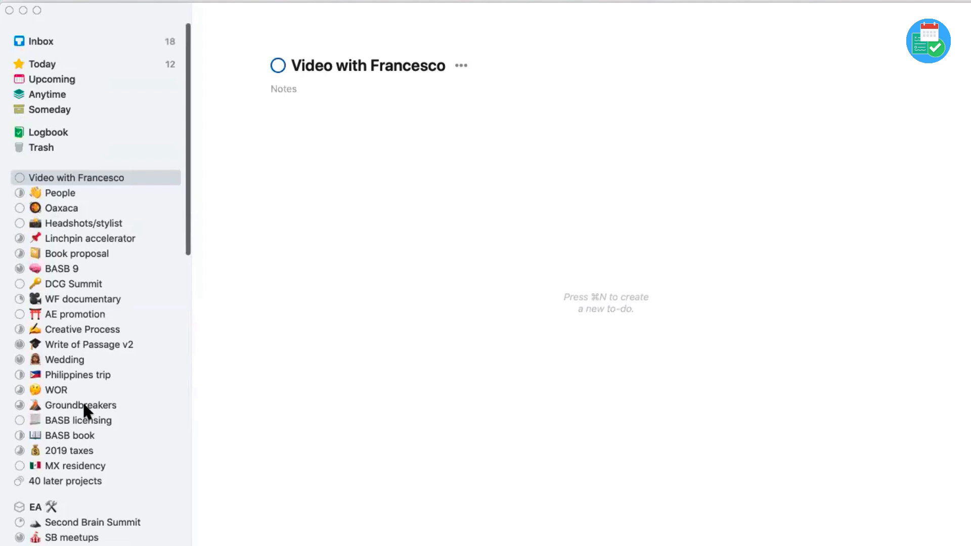
pyautogui.scroll(-3)
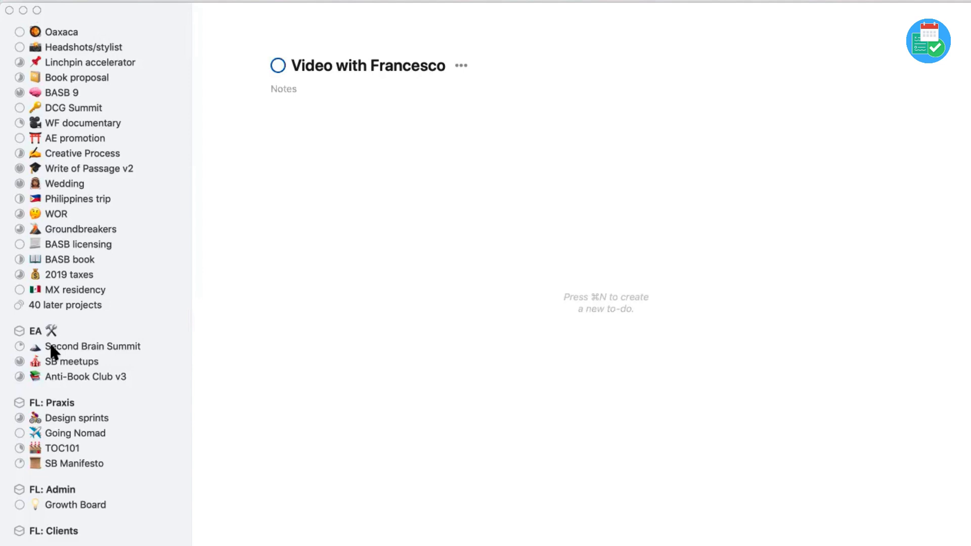
pyautogui.scroll(-3)
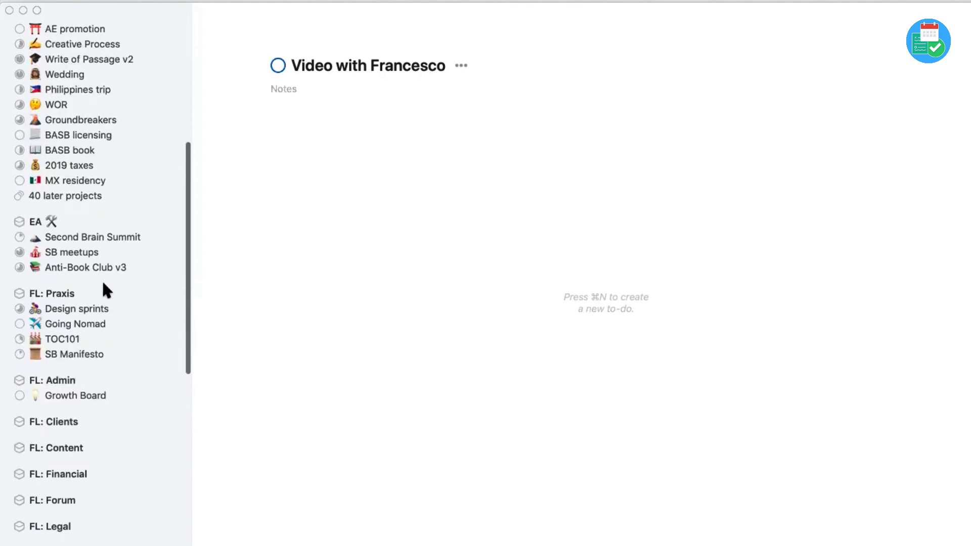
pyautogui.moveTo(68, 362)
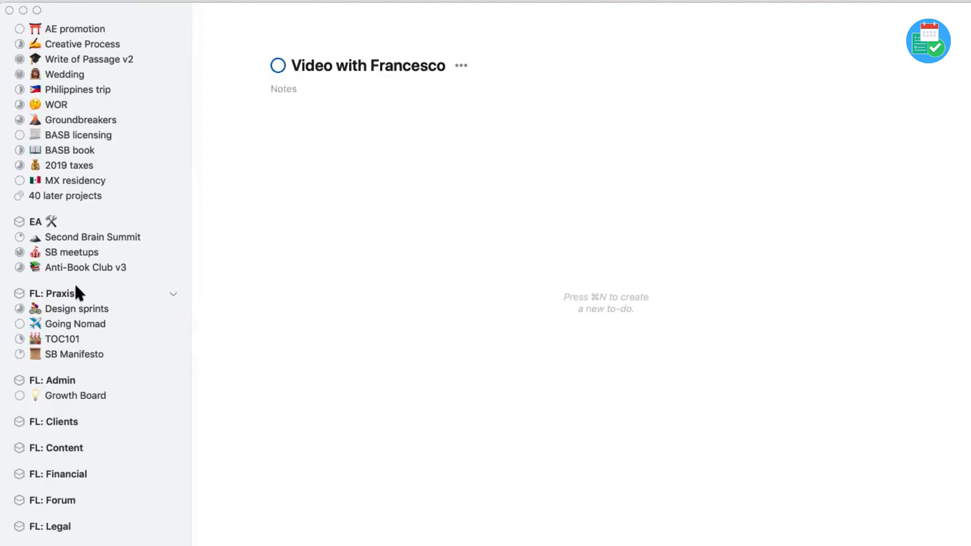
pyautogui.moveTo(48, 299)
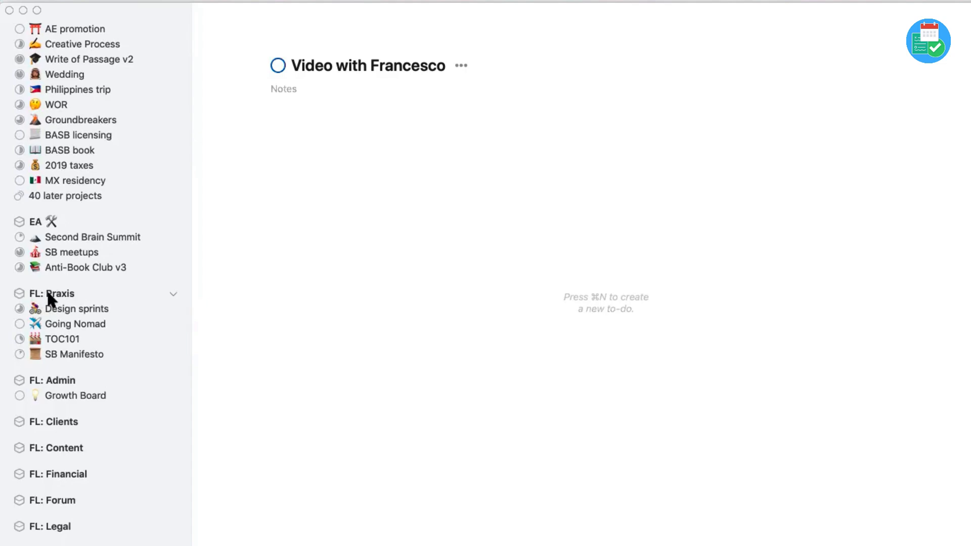
pyautogui.scroll(-3)
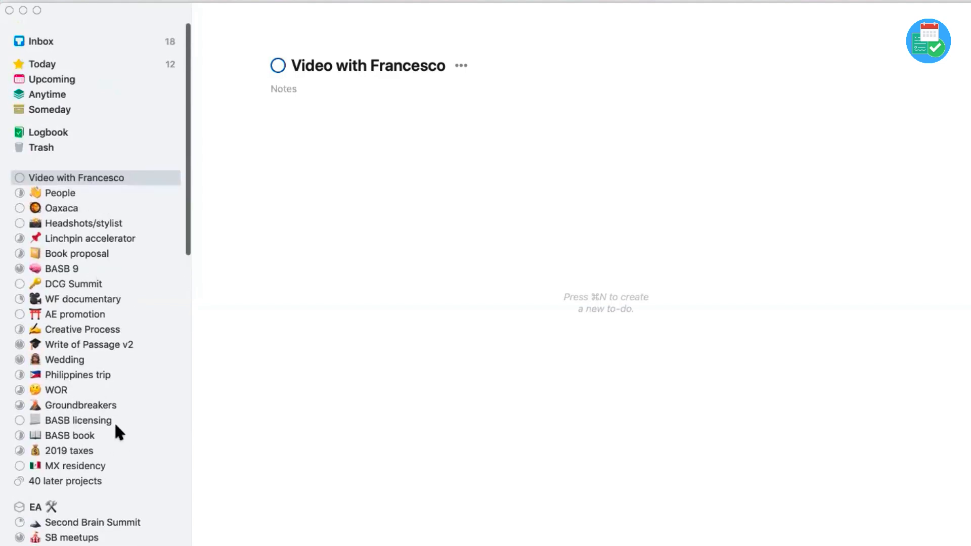
pyautogui.moveTo(59, 334)
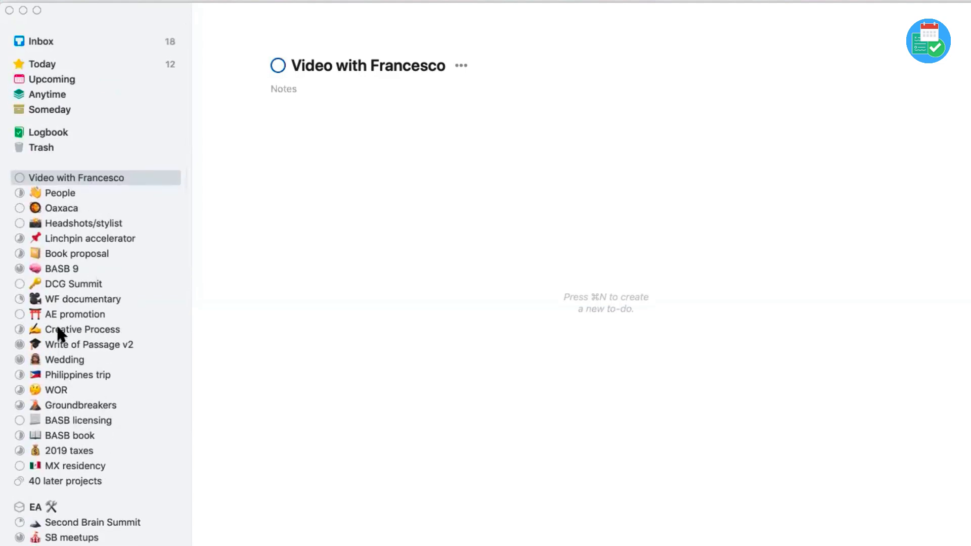
# Open the Creative Process project showing its workshop goal and six to-dos.
pyautogui.click(75, 329)
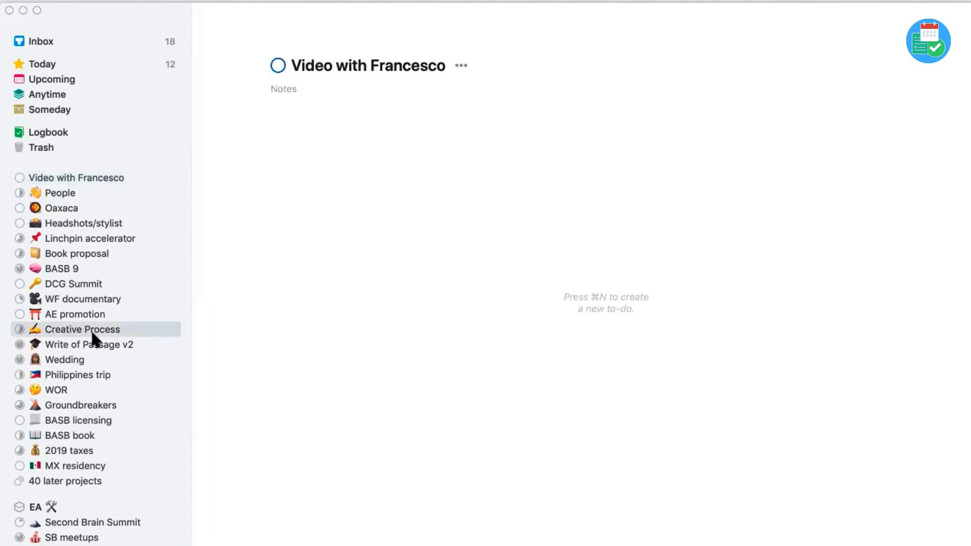
pyautogui.click(82, 329)
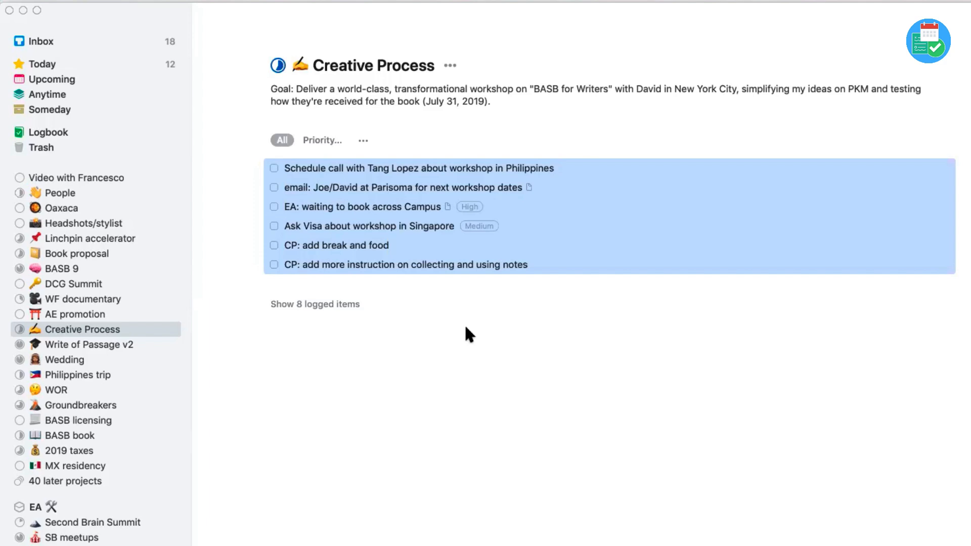
pyautogui.moveTo(61, 496)
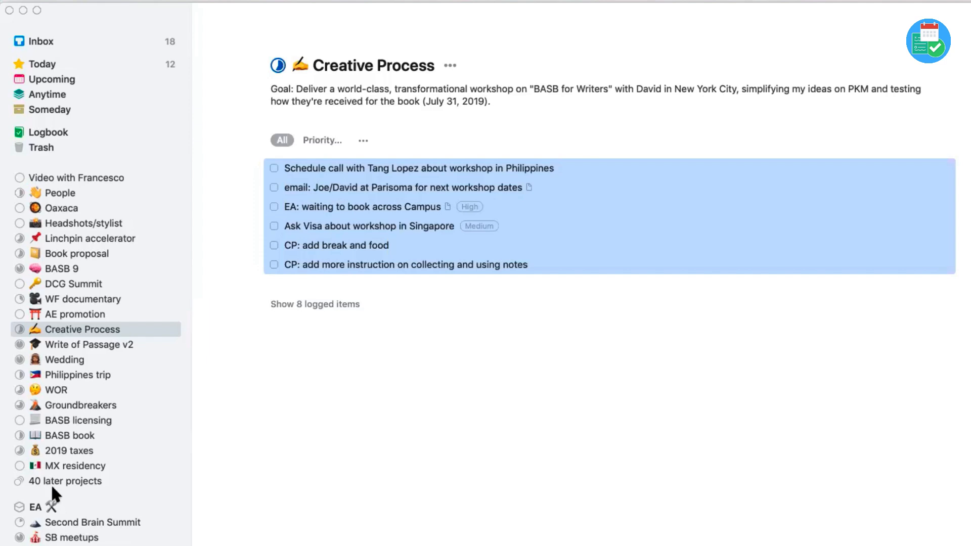
pyautogui.moveTo(58, 498)
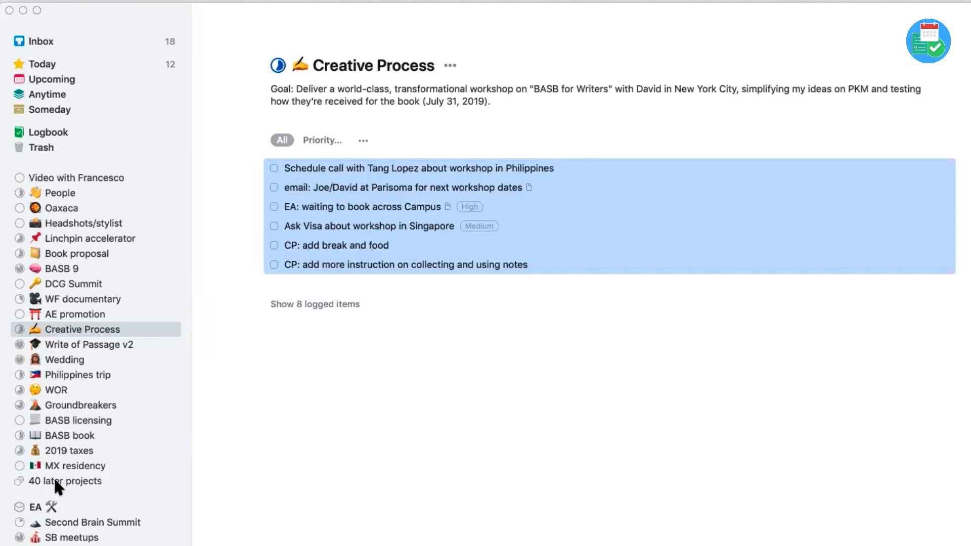
# Open '40 later projects', scroll the Someday projects and select DYH II.
pyautogui.click(59, 481)
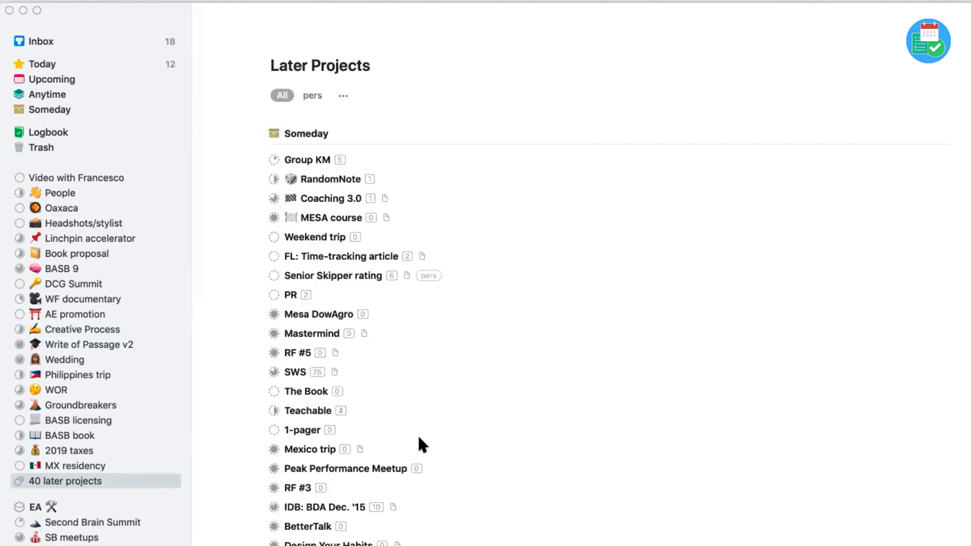
pyautogui.scroll(-3)
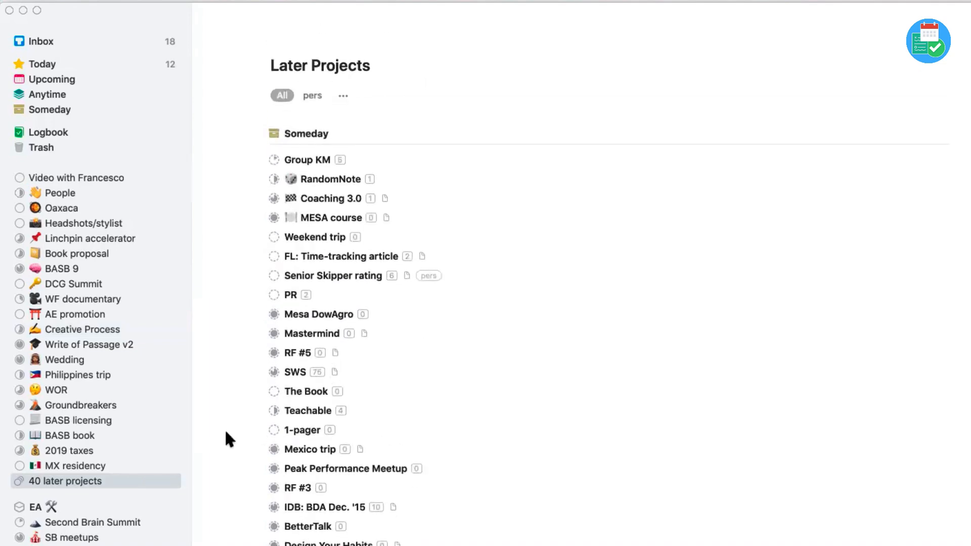
pyautogui.moveTo(273, 133)
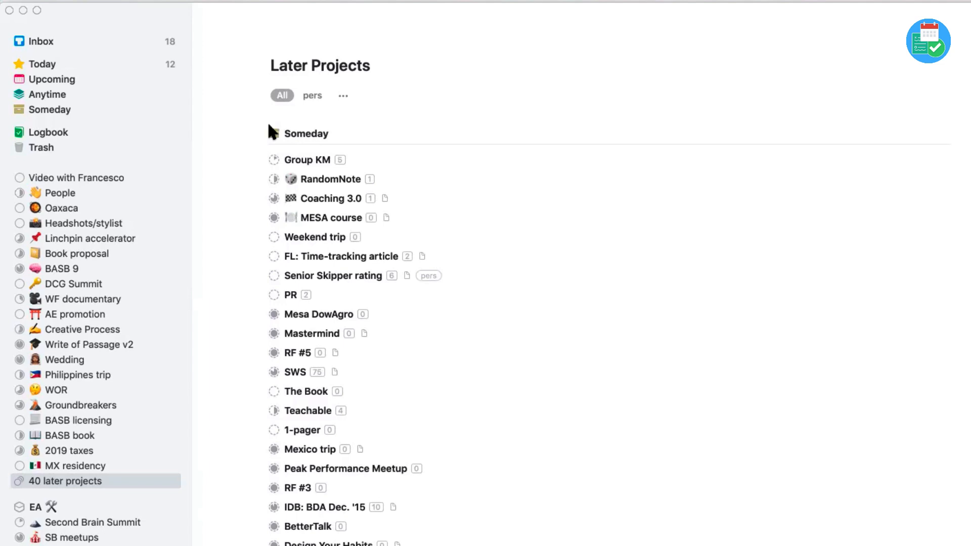
pyautogui.moveTo(300, 131)
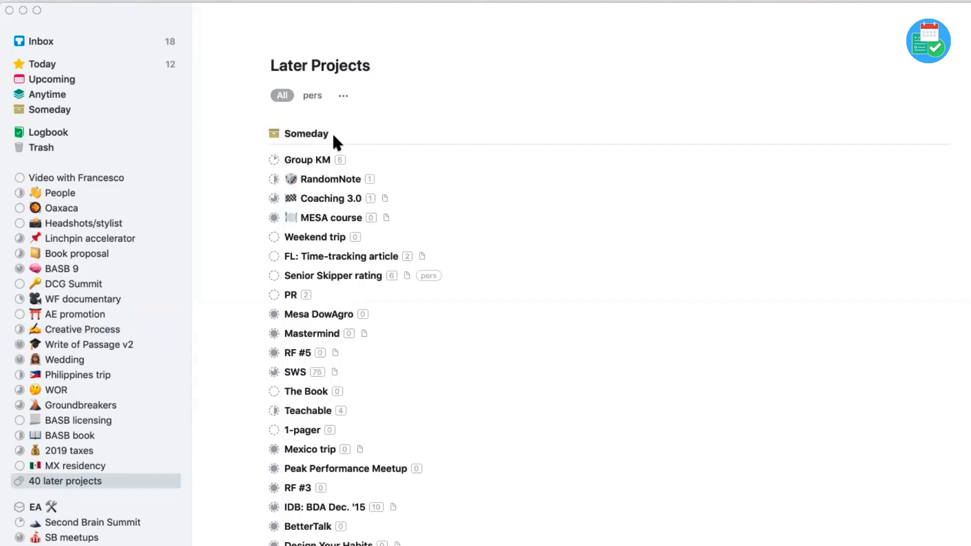
pyautogui.moveTo(332, 146)
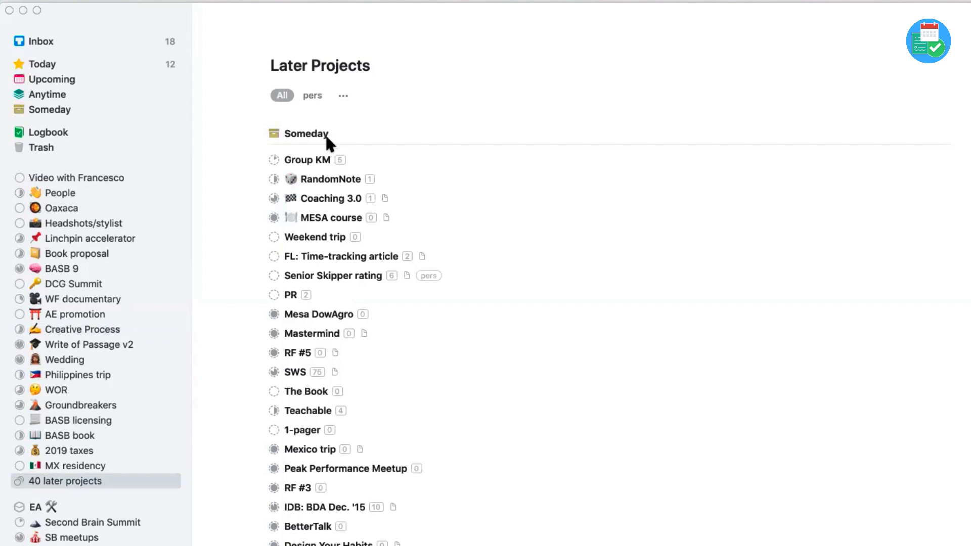
pyautogui.moveTo(64, 504)
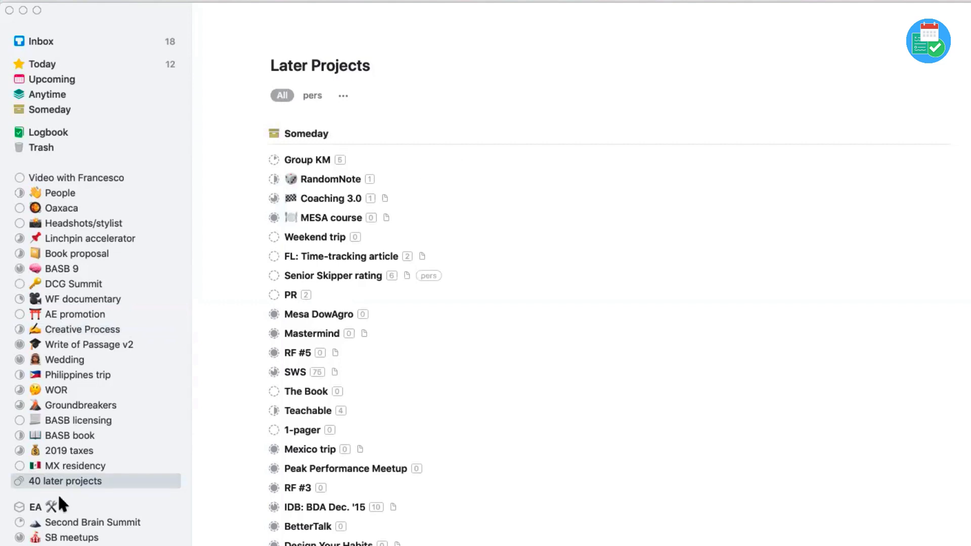
pyautogui.scroll(-3)
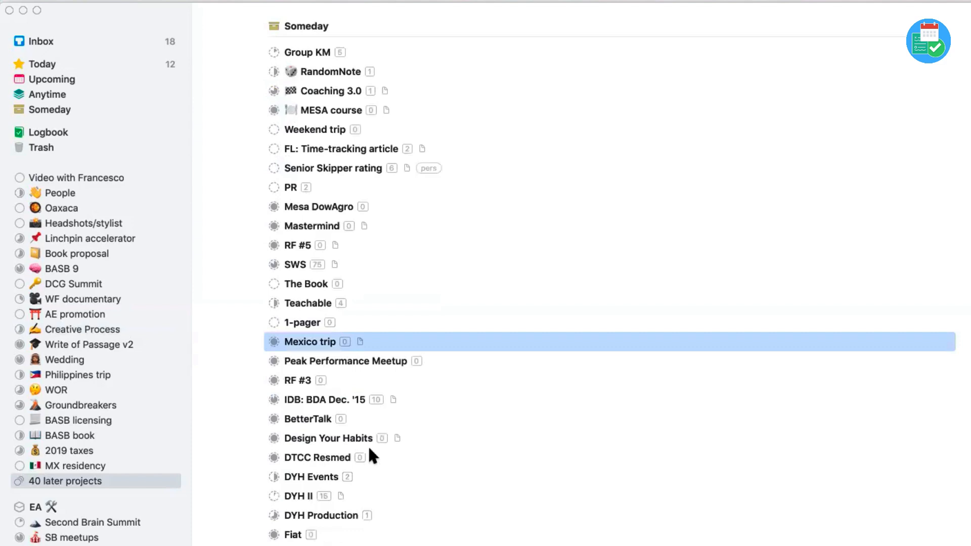
pyautogui.scroll(-3)
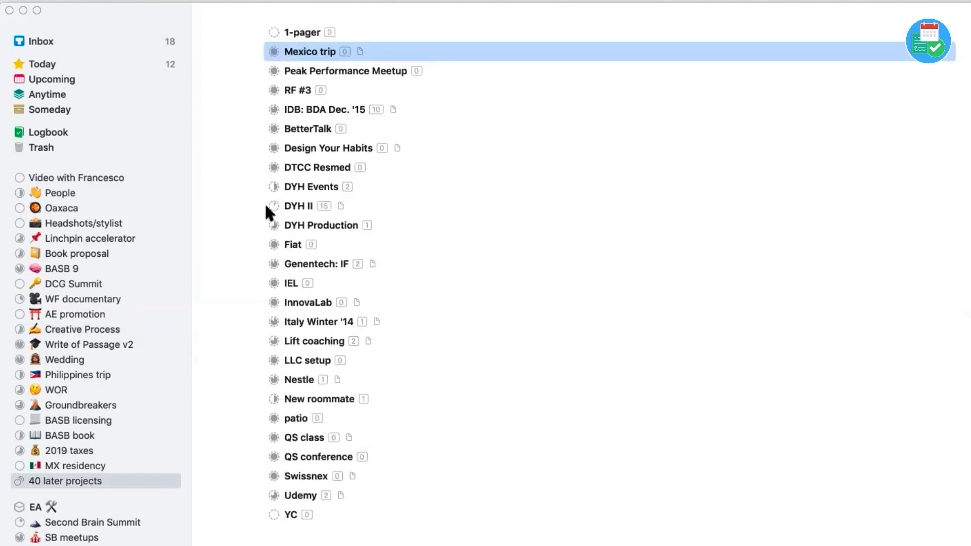
pyautogui.click(298, 206)
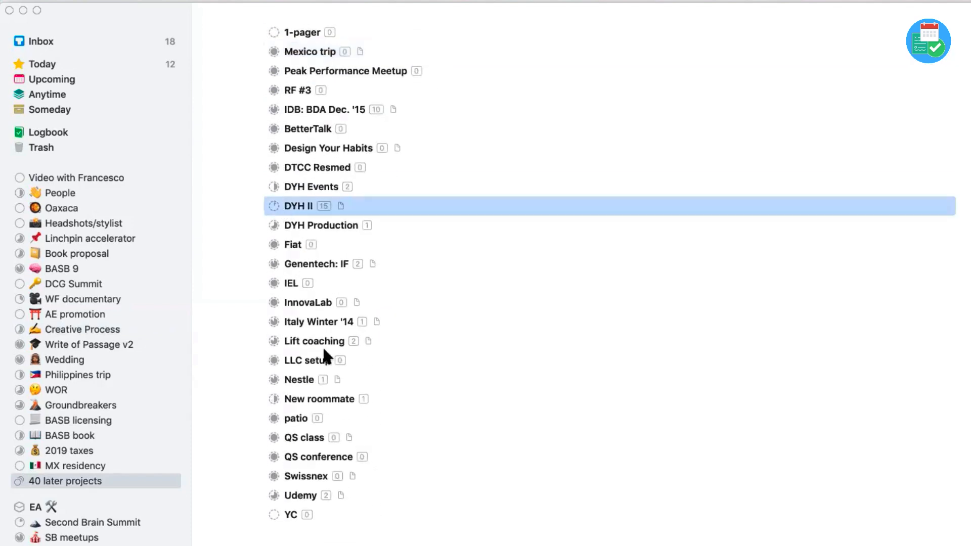
pyautogui.moveTo(191, 328)
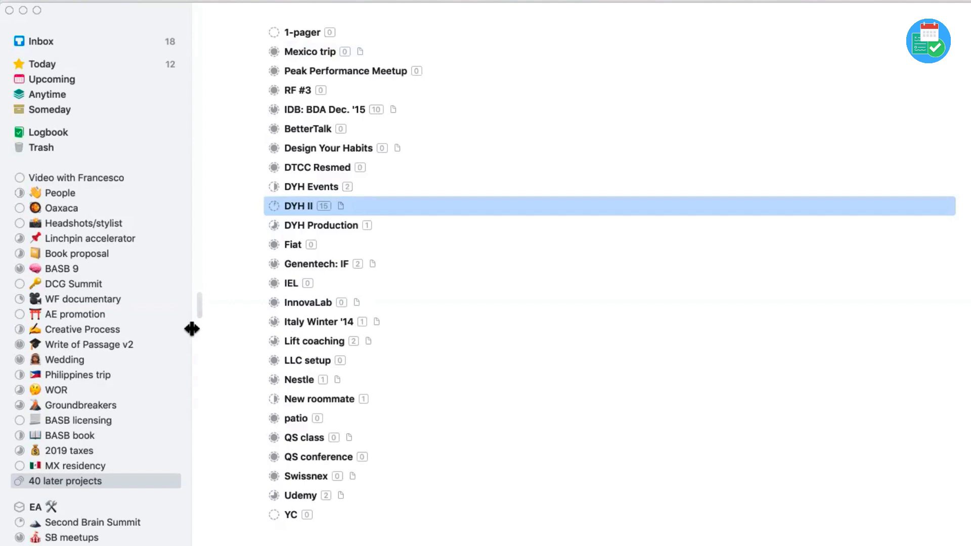
pyautogui.moveTo(343, 346)
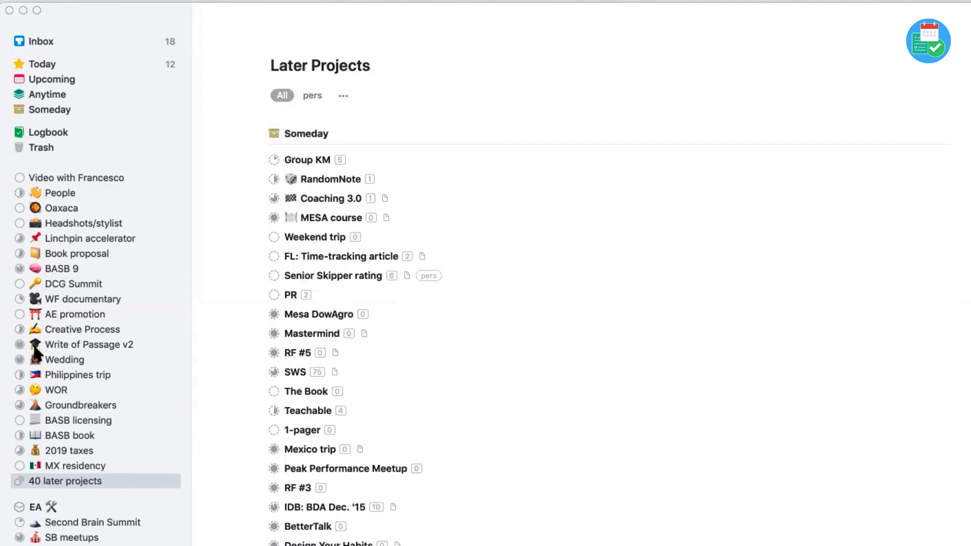
pyautogui.moveTo(79, 128)
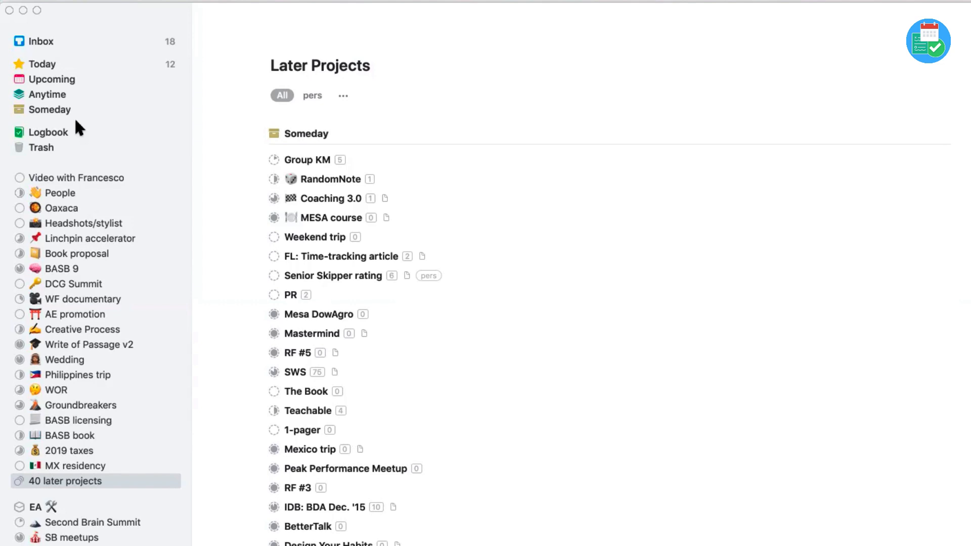
pyautogui.moveTo(62, 121)
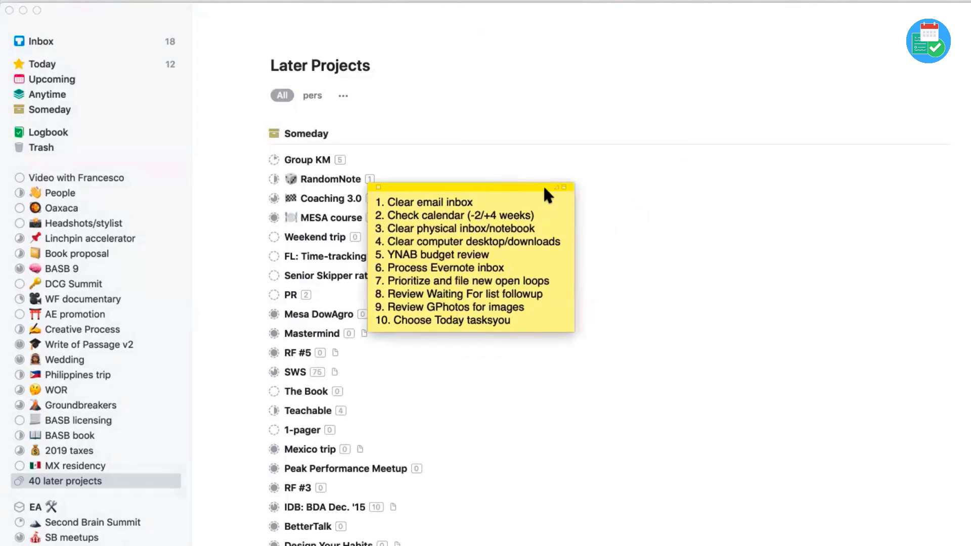
pyautogui.moveTo(674, 252)
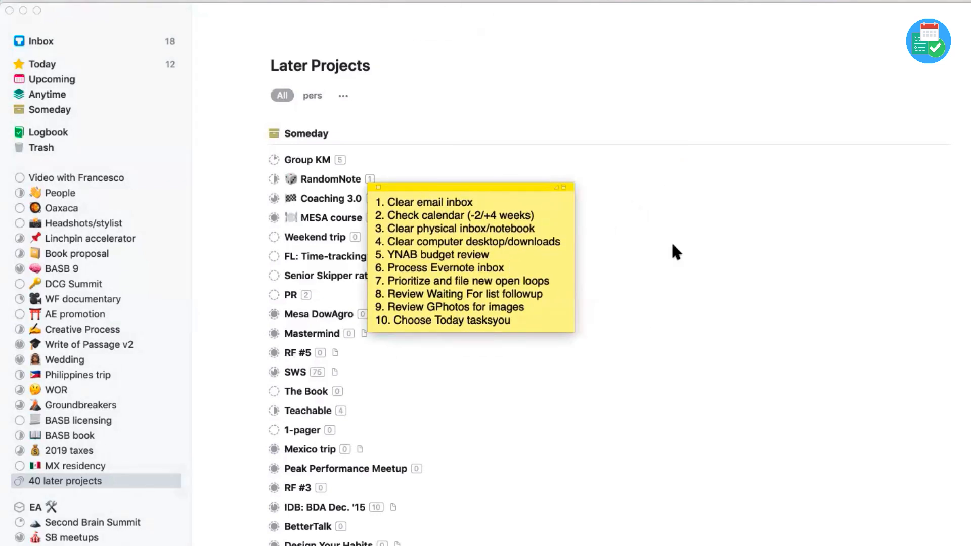
pyautogui.click(511, 267)
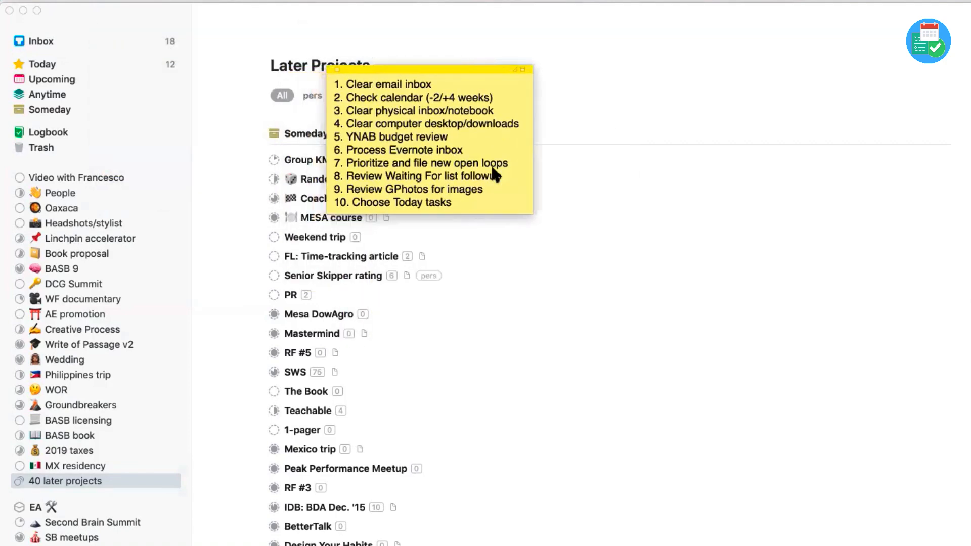
pyautogui.moveTo(431, 68); pyautogui.dragTo(477, 167)
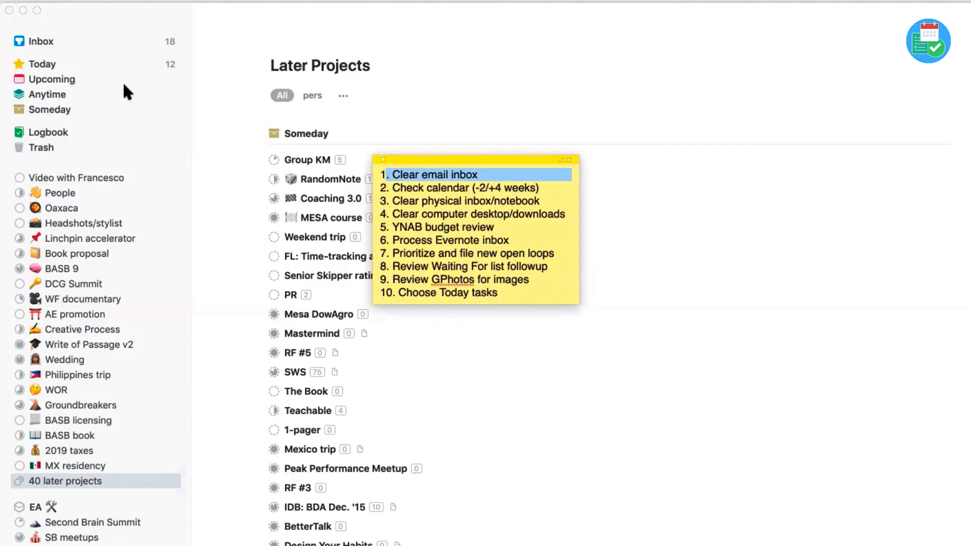
pyautogui.moveTo(146, 96)
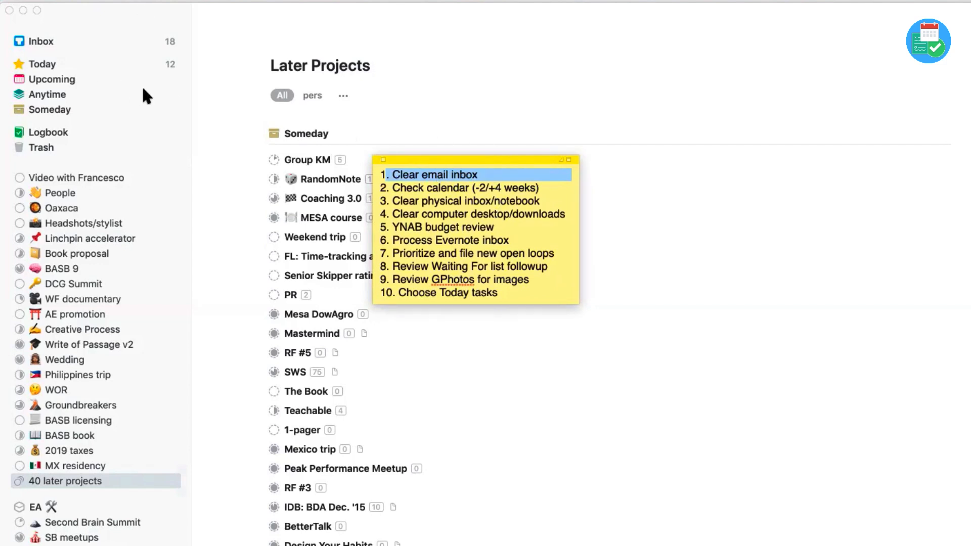
pyautogui.moveTo(501, 220)
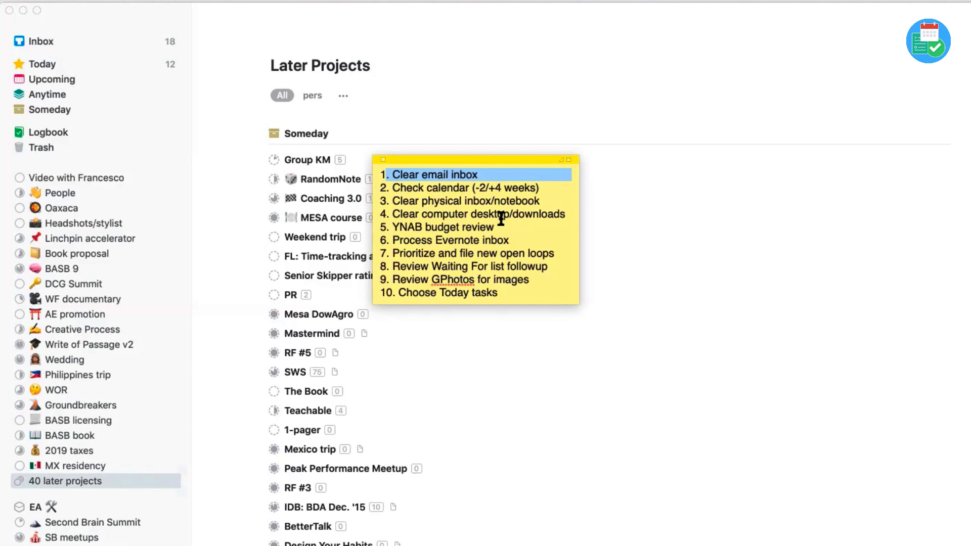
pyautogui.click(454, 187)
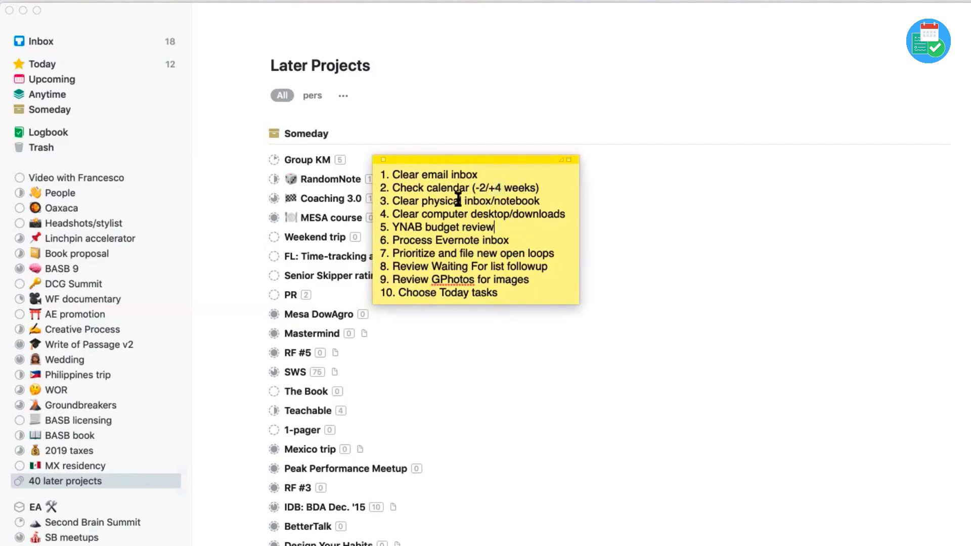
pyautogui.moveTo(421, 201); pyautogui.dragTo(534, 201)
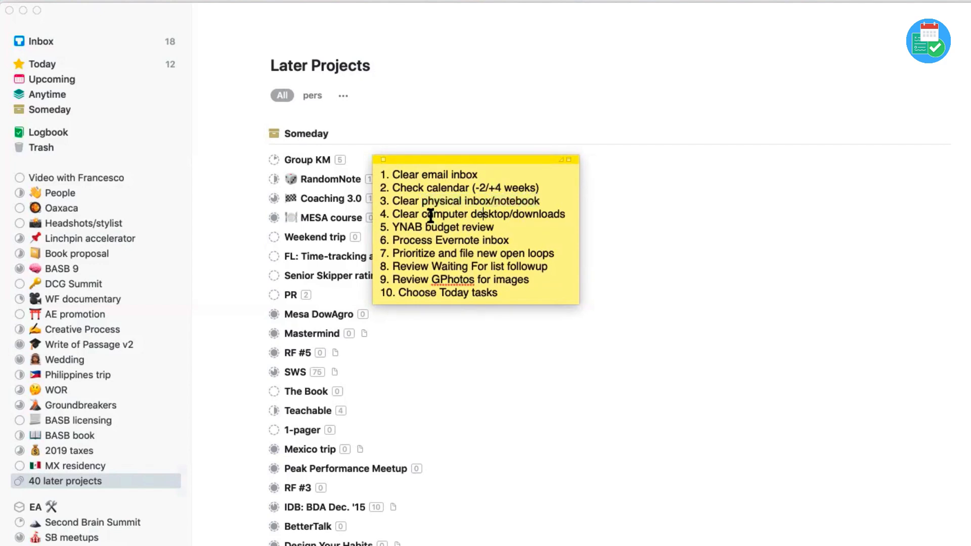
pyautogui.moveTo(424, 213); pyautogui.dragTo(565, 213)
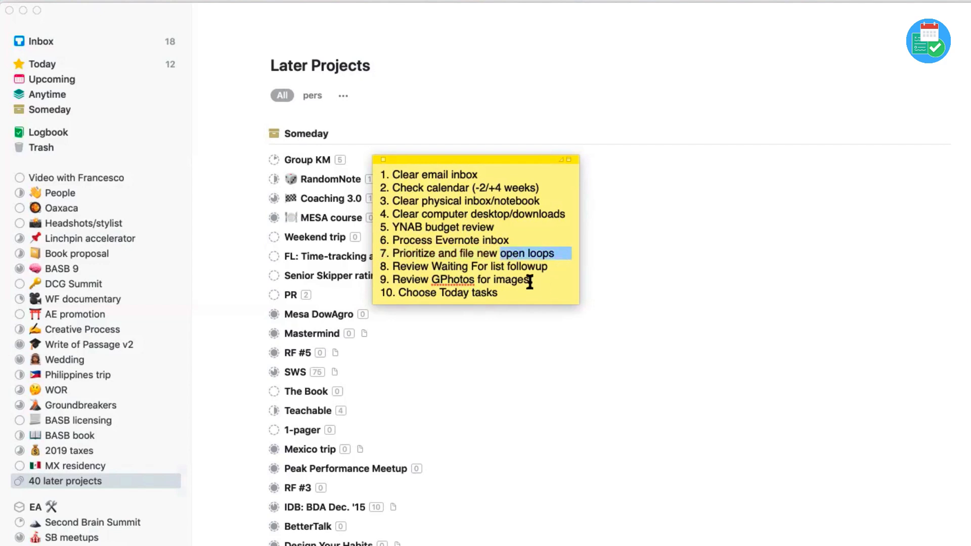
pyautogui.moveTo(533, 281)
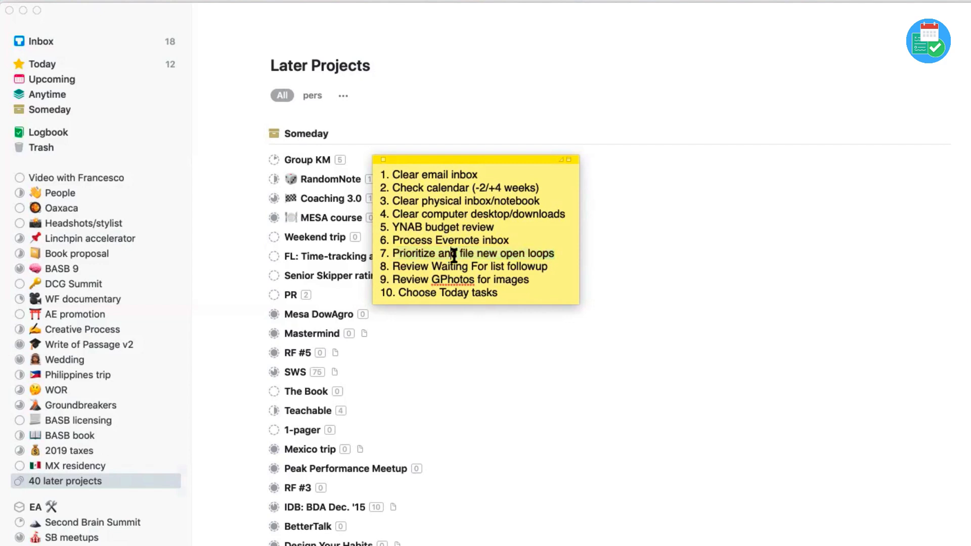
pyautogui.moveTo(460, 253); pyautogui.dragTo(530, 253)
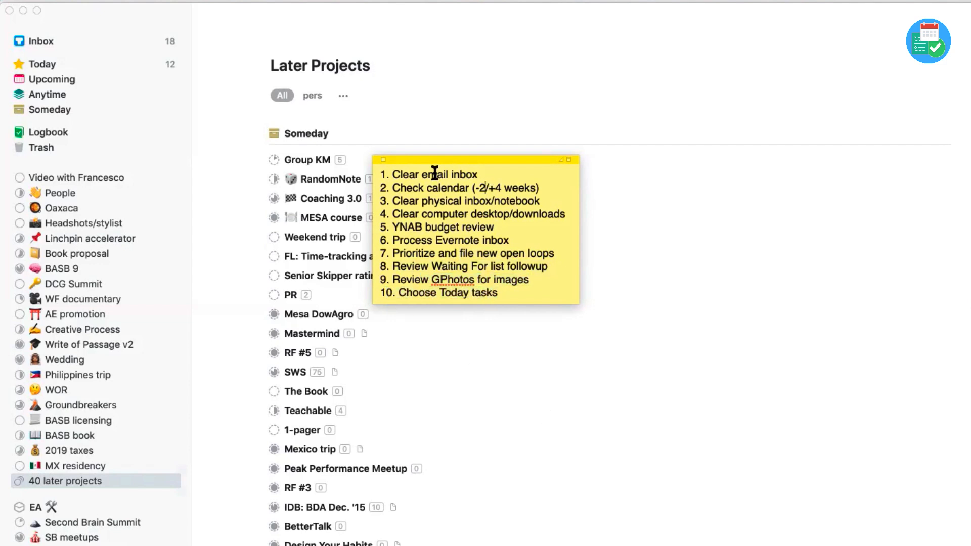
pyautogui.doubleClick(420, 293)
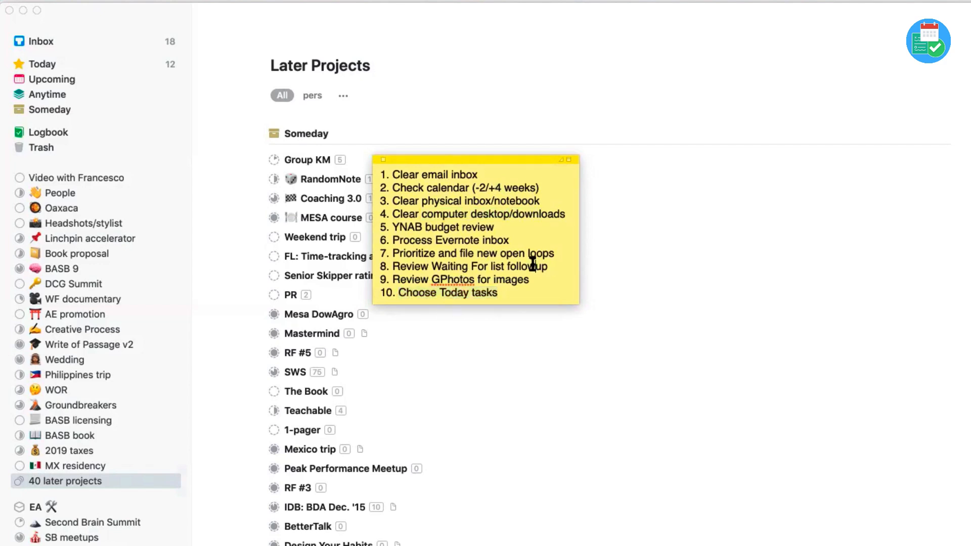
pyautogui.doubleClick(454, 240)
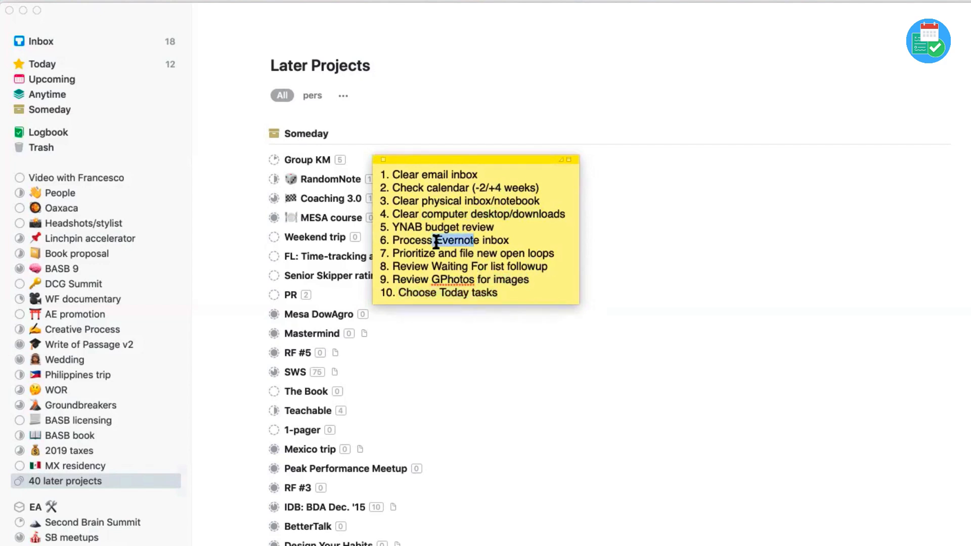
pyautogui.doubleClick(443, 227)
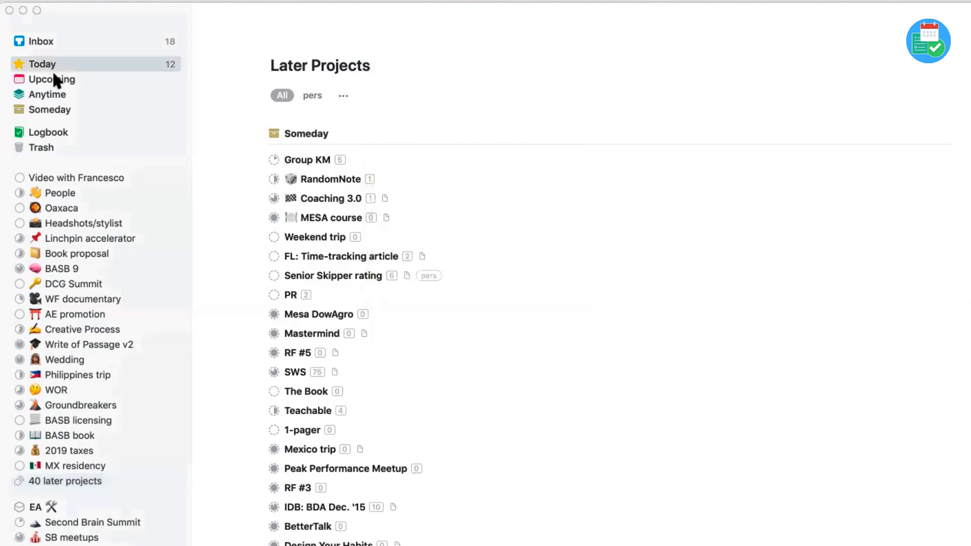
# Filter Anytime by High priority and star the Wedding waiting-for task for Today.
pyautogui.click(40, 64)
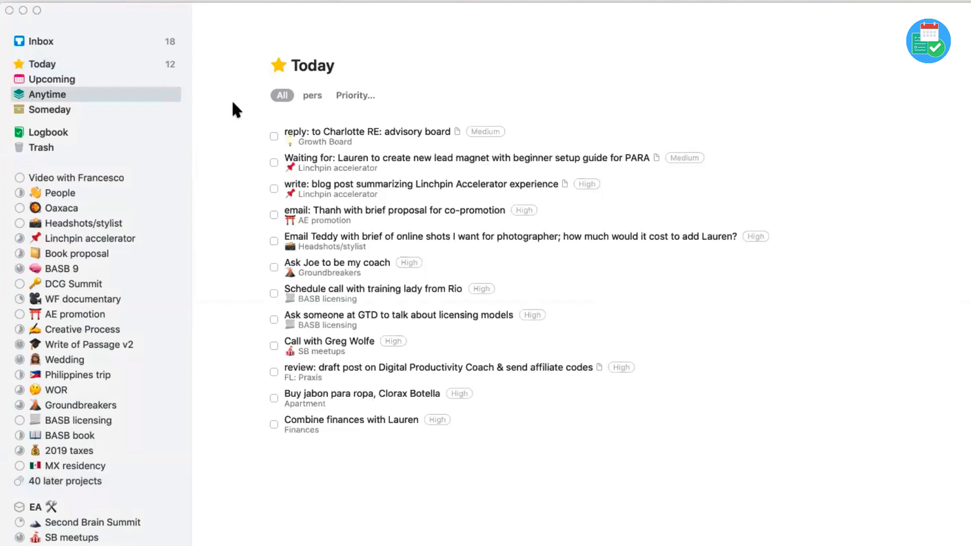
pyautogui.click(46, 95)
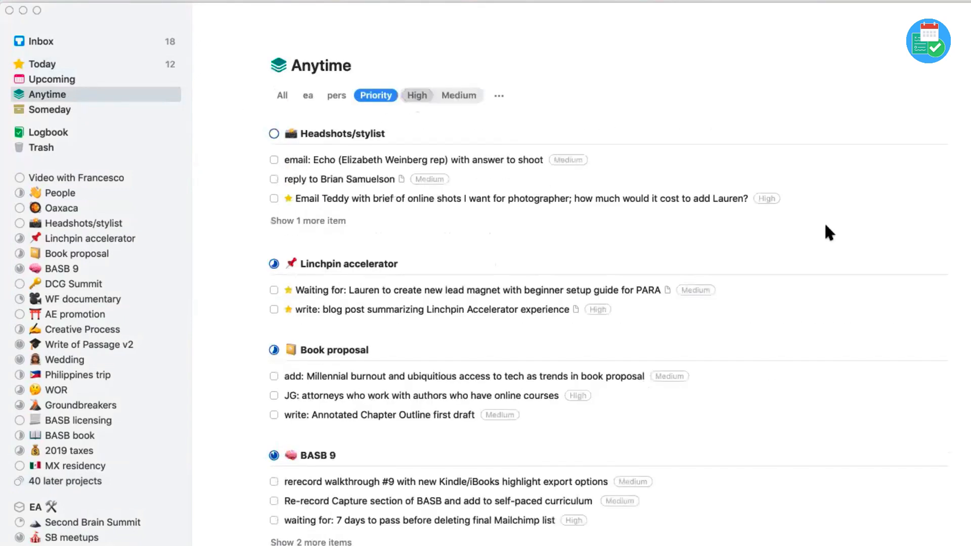
pyautogui.click(417, 95)
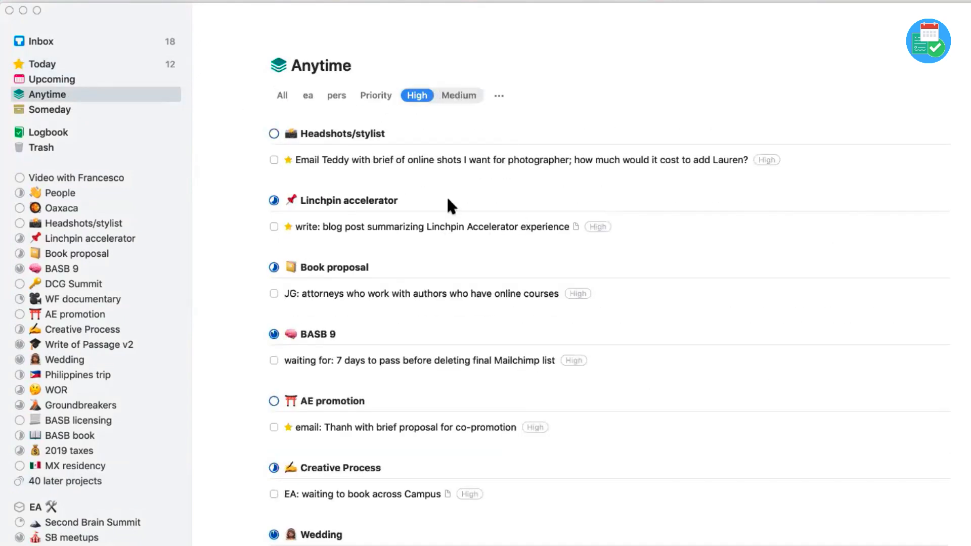
pyautogui.scroll(-3)
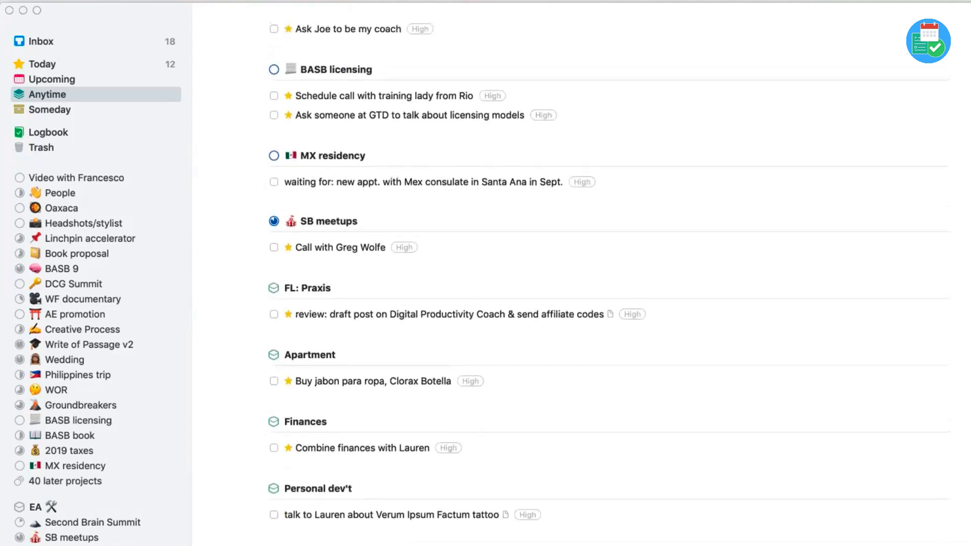
pyautogui.click(416, 95)
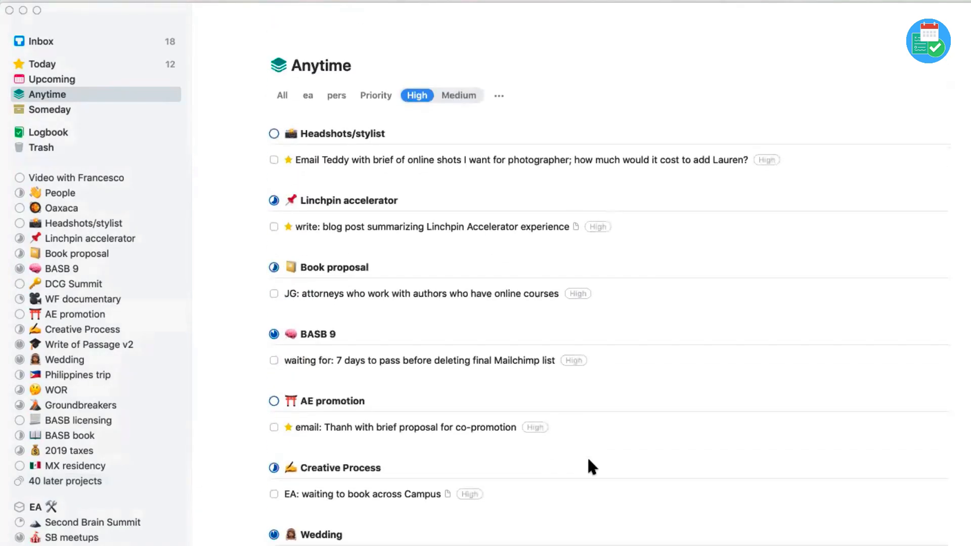
pyautogui.scroll(-3)
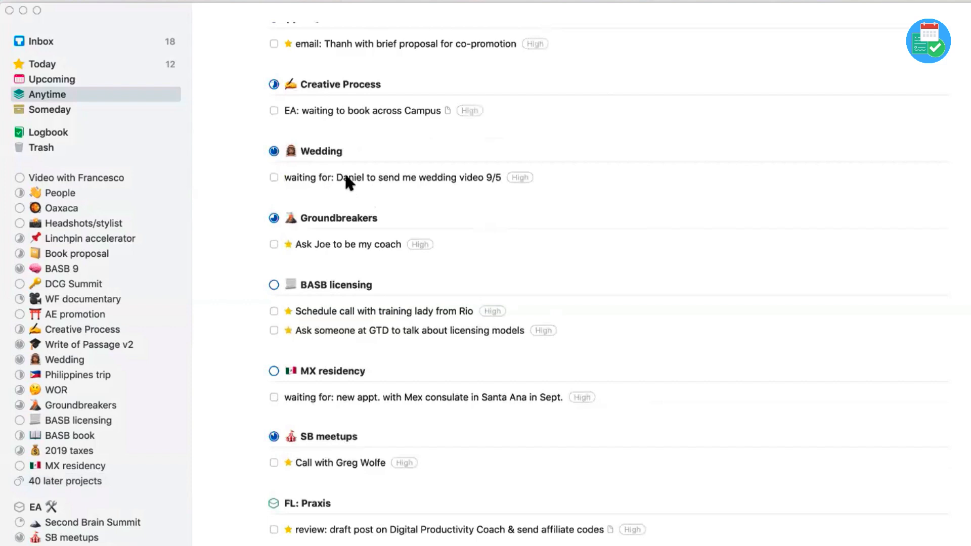
pyautogui.click(388, 177)
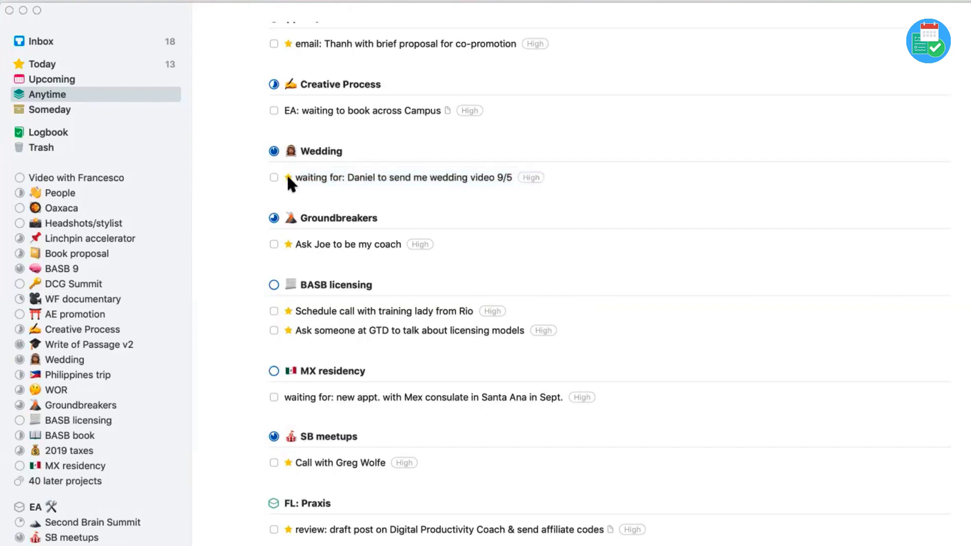
pyautogui.moveTo(45, 65)
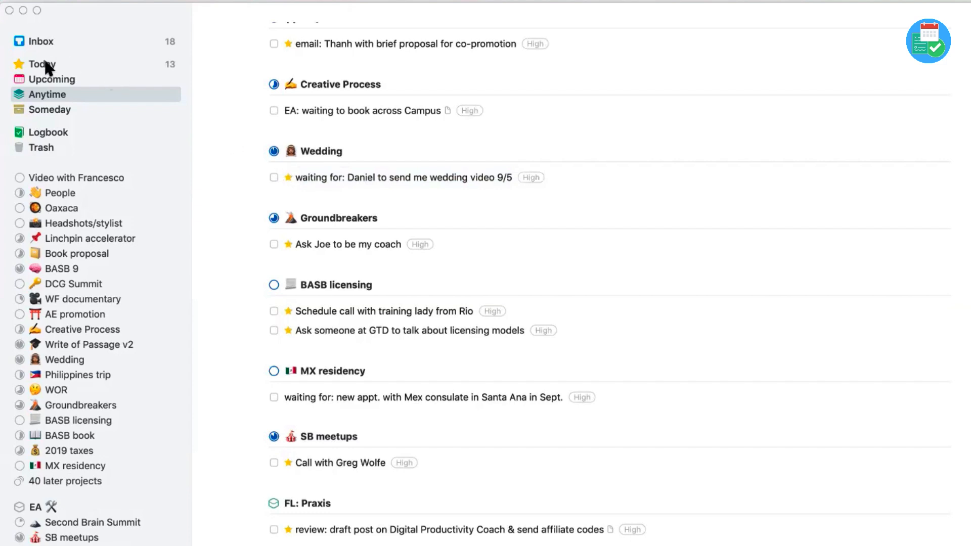
# Show the Today list with its 13 to-dos, Wedding video item on top.
pyautogui.click(40, 64)
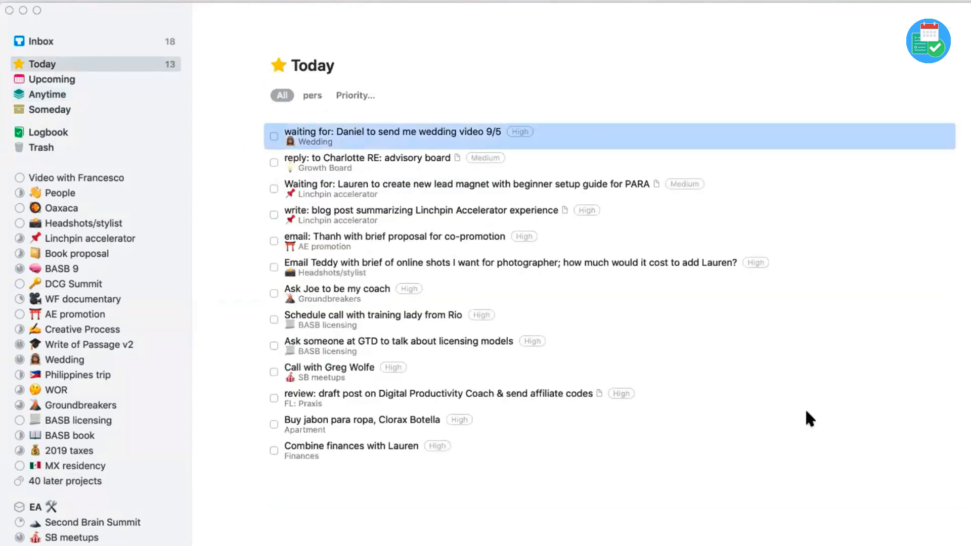
pyautogui.moveTo(371, 166)
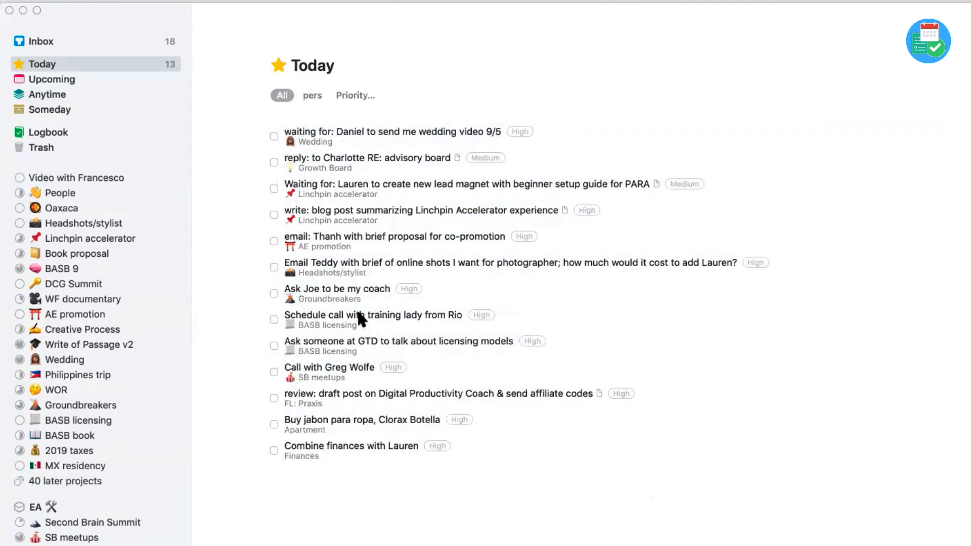
pyautogui.moveTo(97, 254)
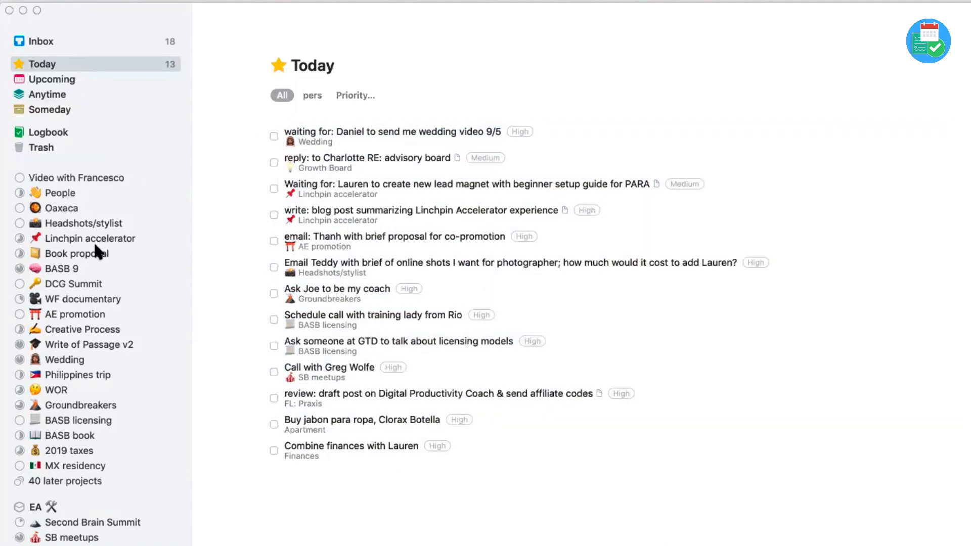
pyautogui.scroll(-3)
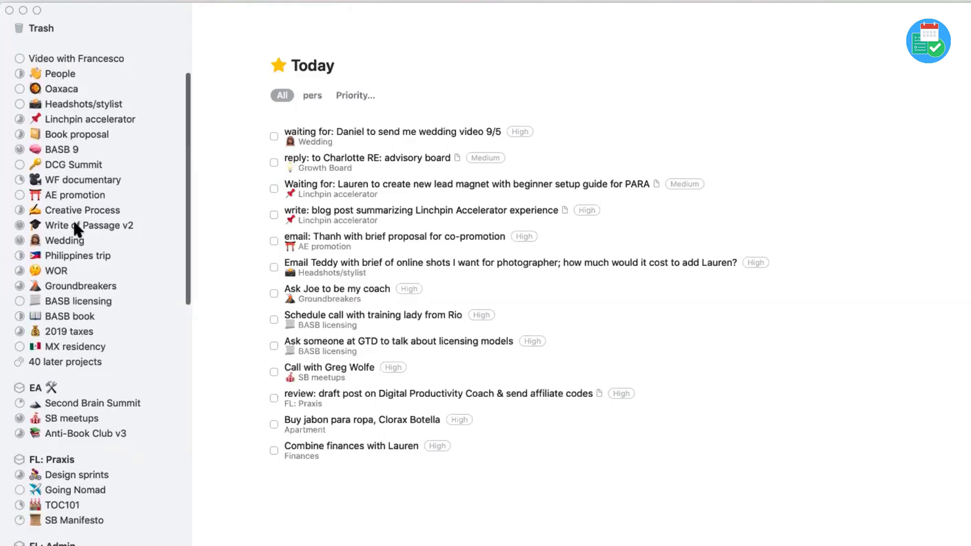
pyautogui.scroll(-3)
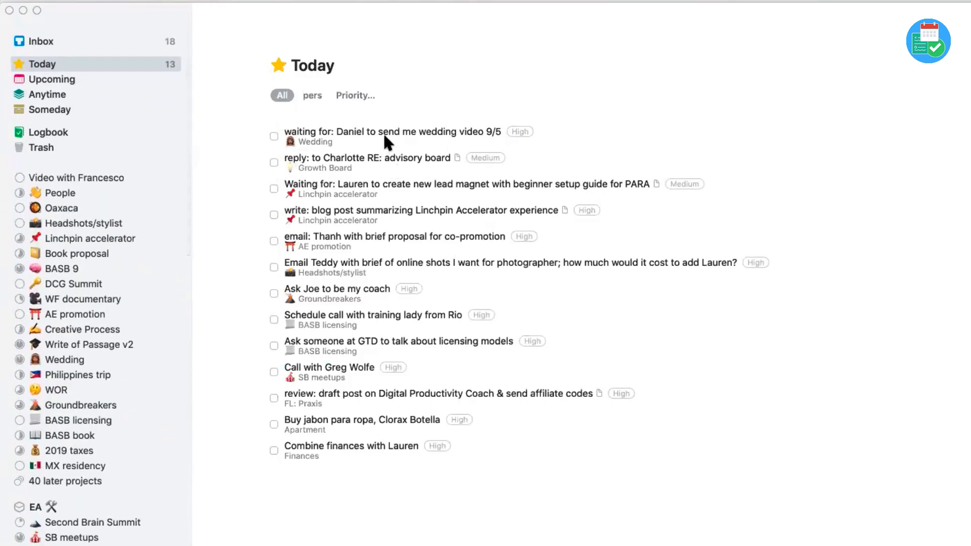
pyautogui.click(351, 451)
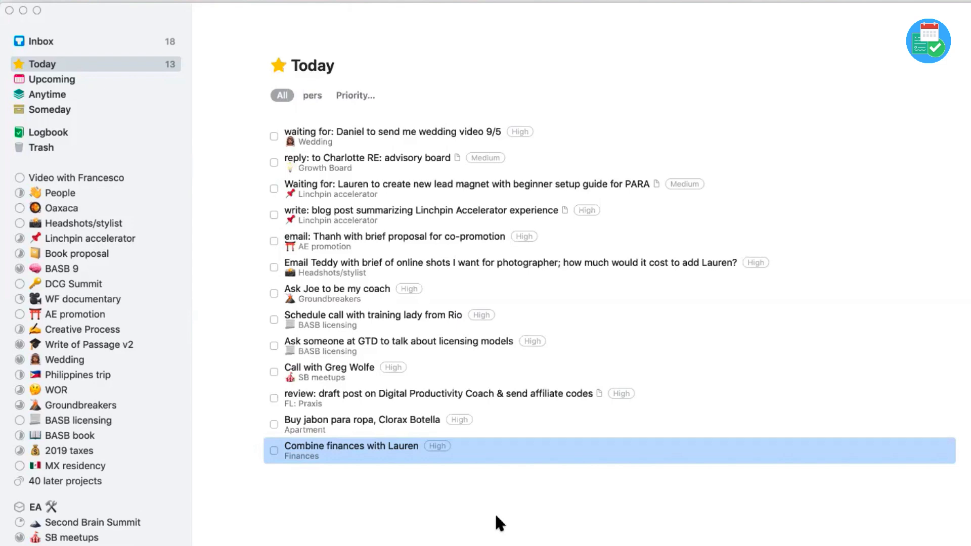
pyautogui.click(390, 136)
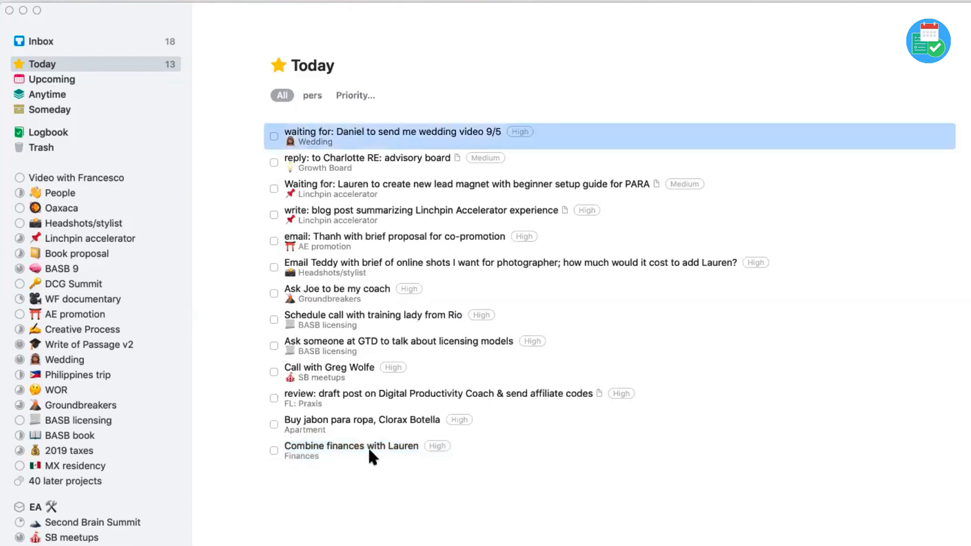
pyautogui.press('cmd+a')
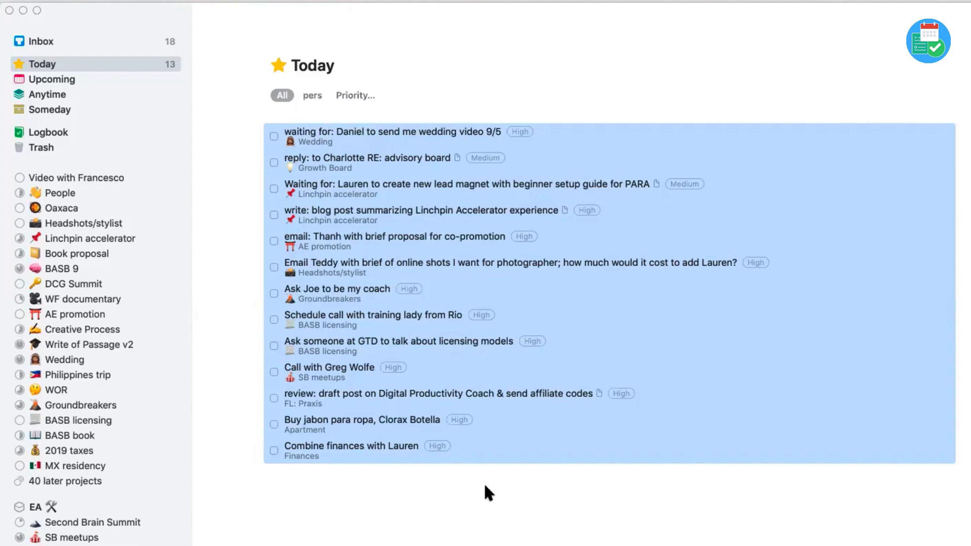
pyautogui.moveTo(519, 465)
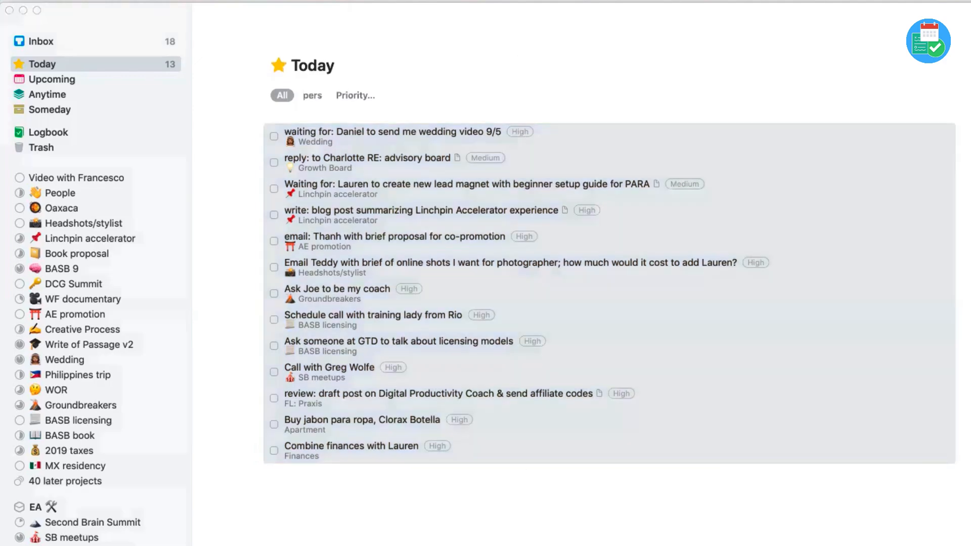
pyautogui.moveTo(319, 78)
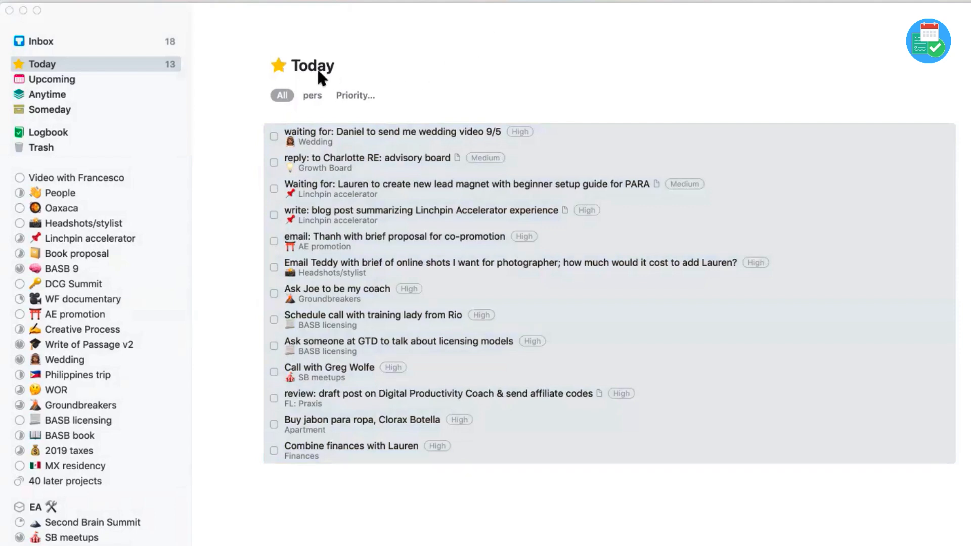
pyautogui.moveTo(311, 81)
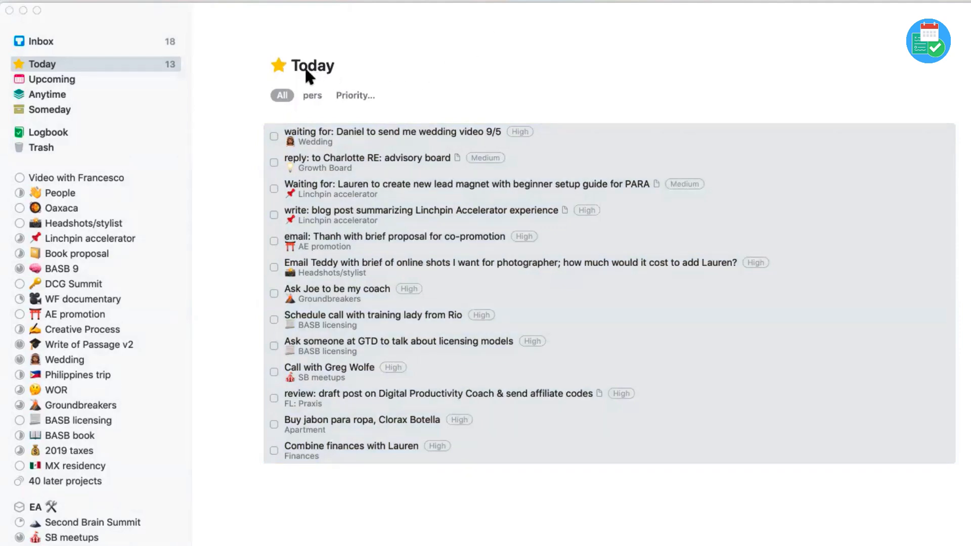